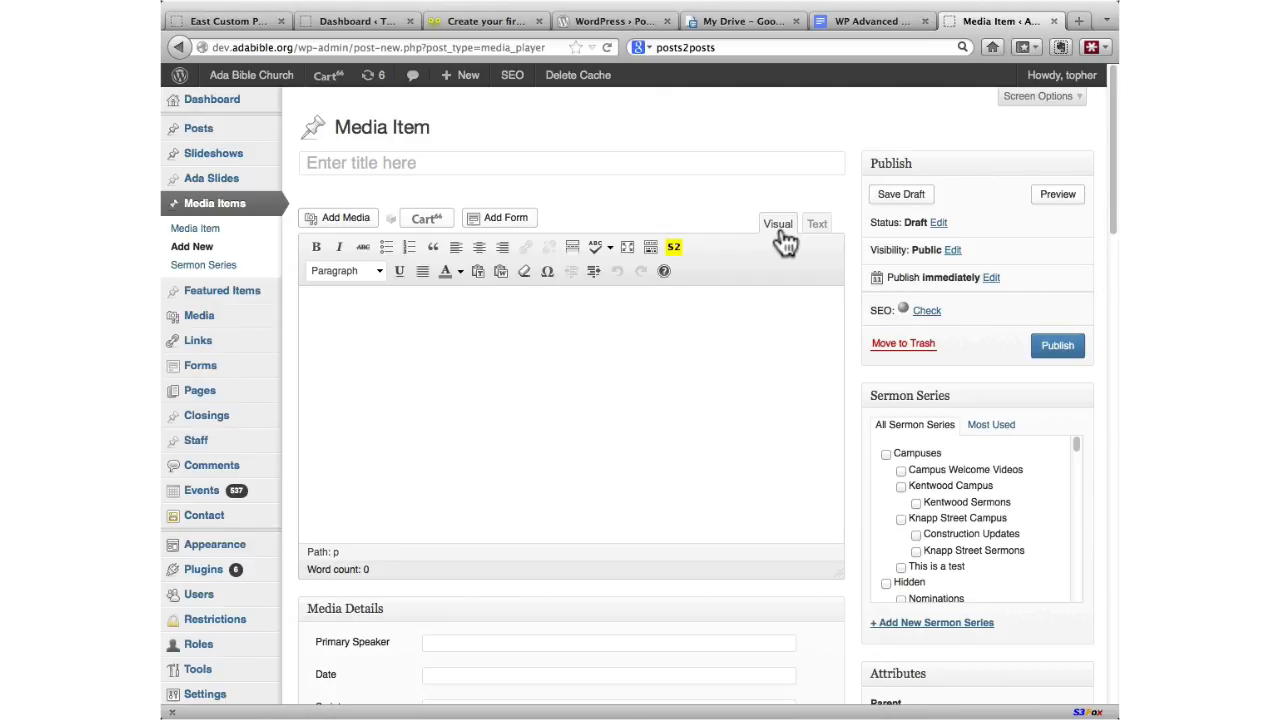
mouse_move(742, 196)
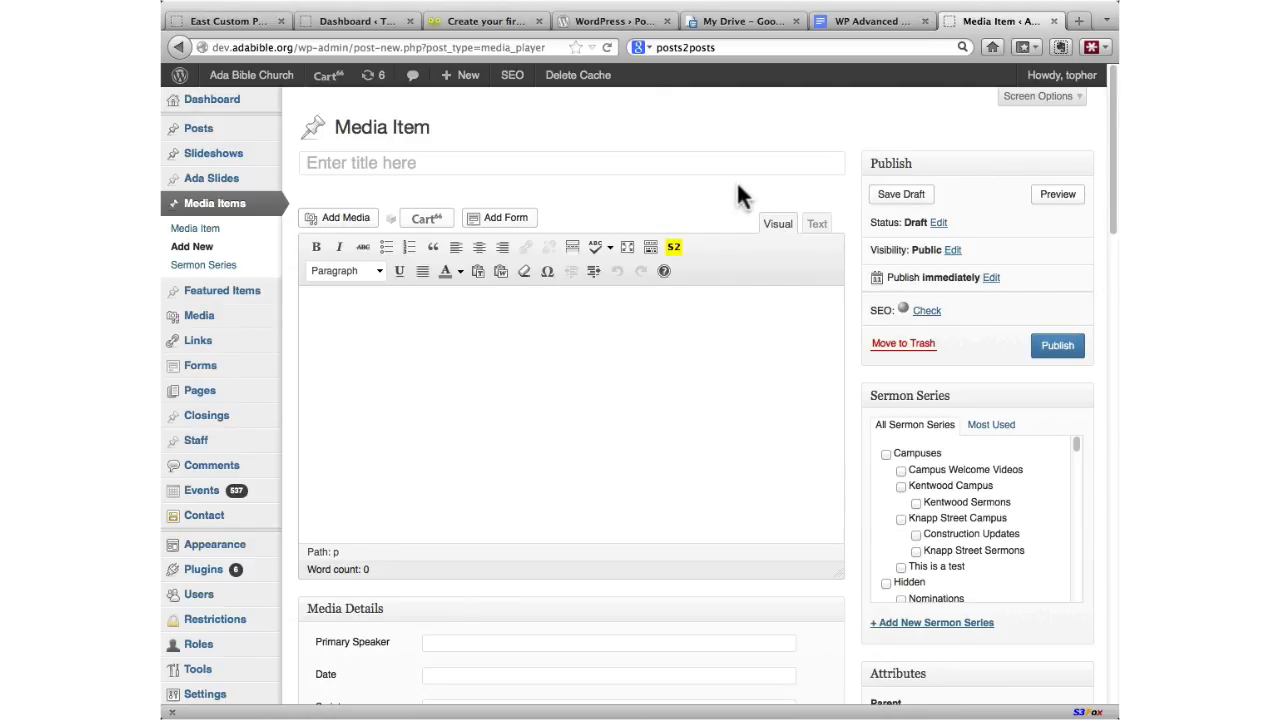
Step: Scroll the Add New Media Item page down until the Media Details meta box is fully visible
click(572, 162)
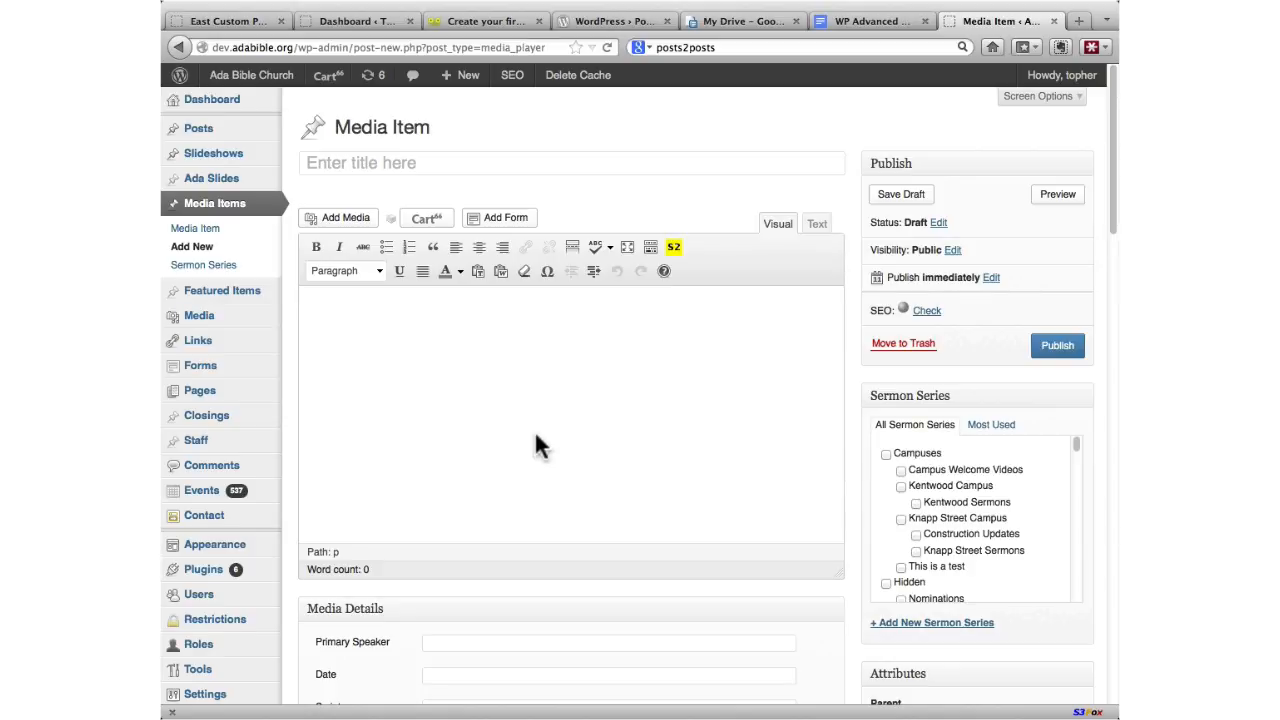
scroll(down, 3)
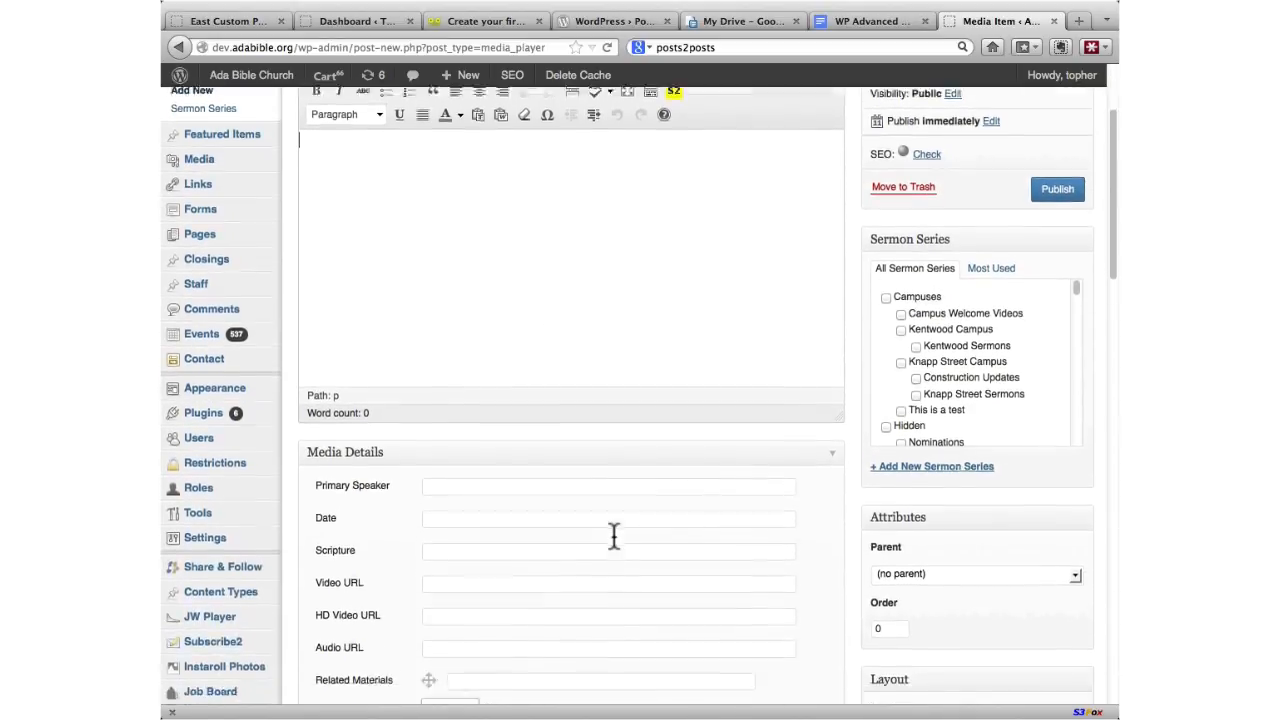
scroll(down, 3)
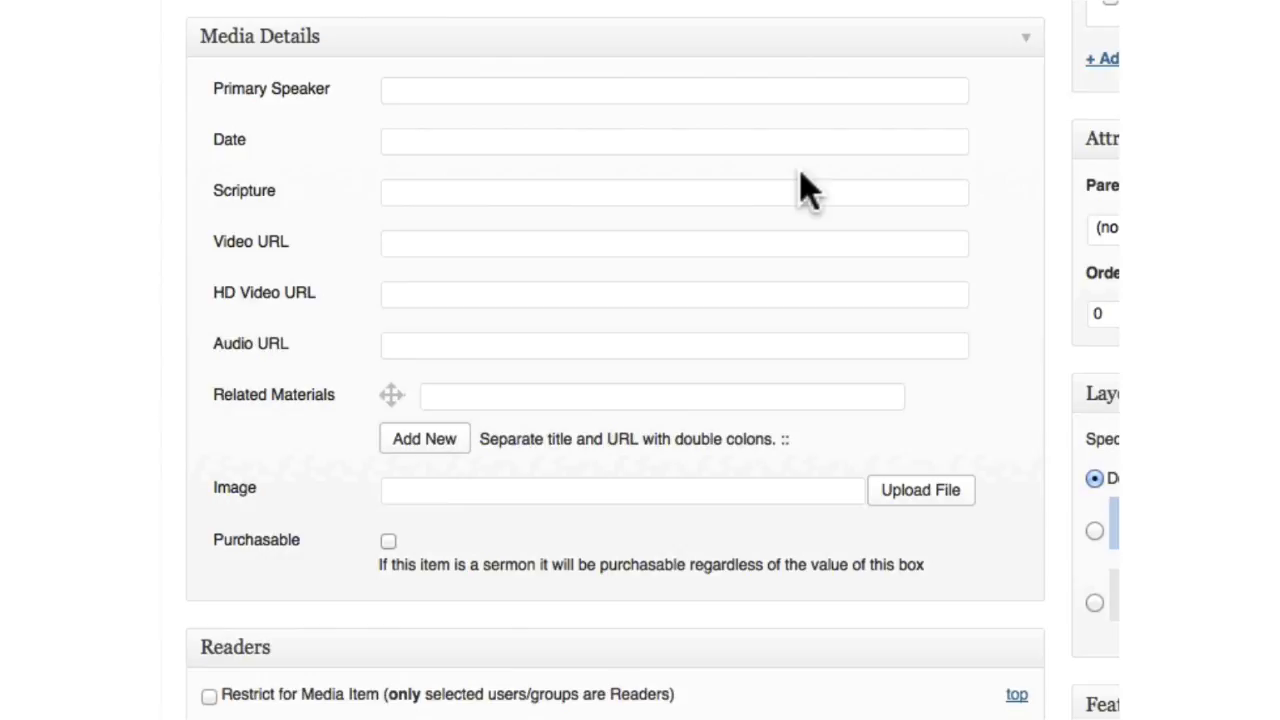
click(1026, 36)
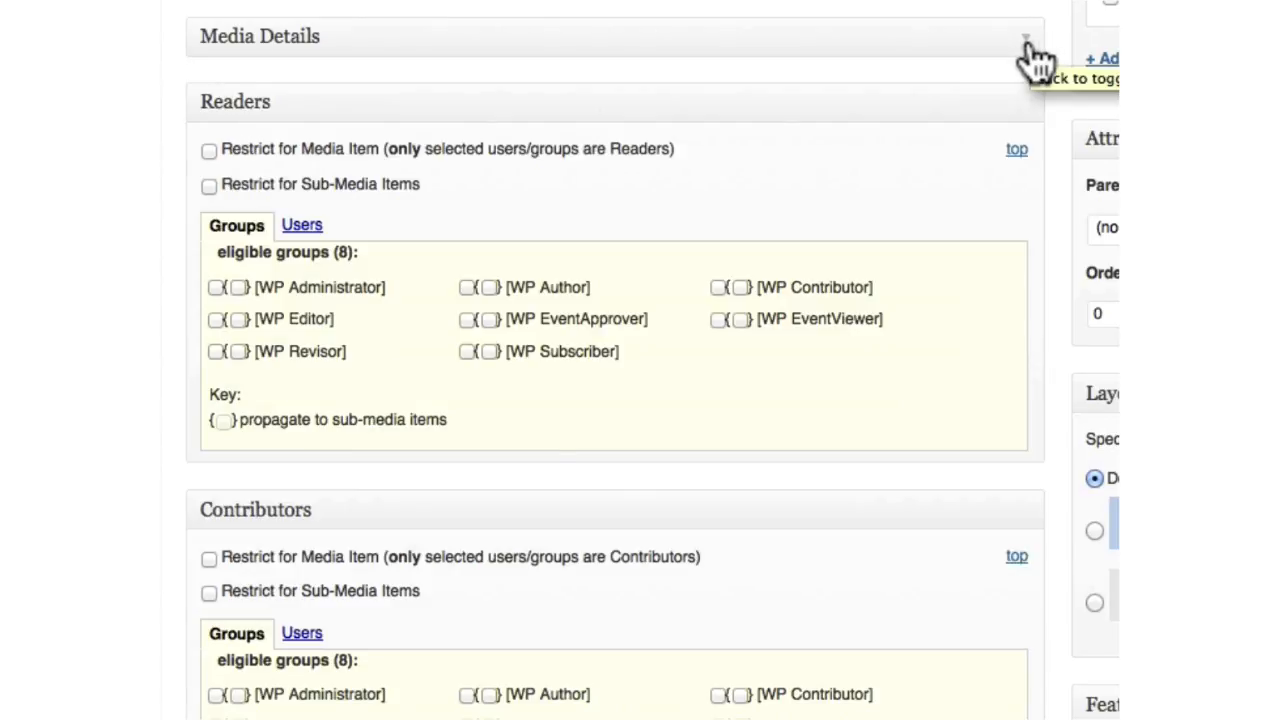
click(1036, 36)
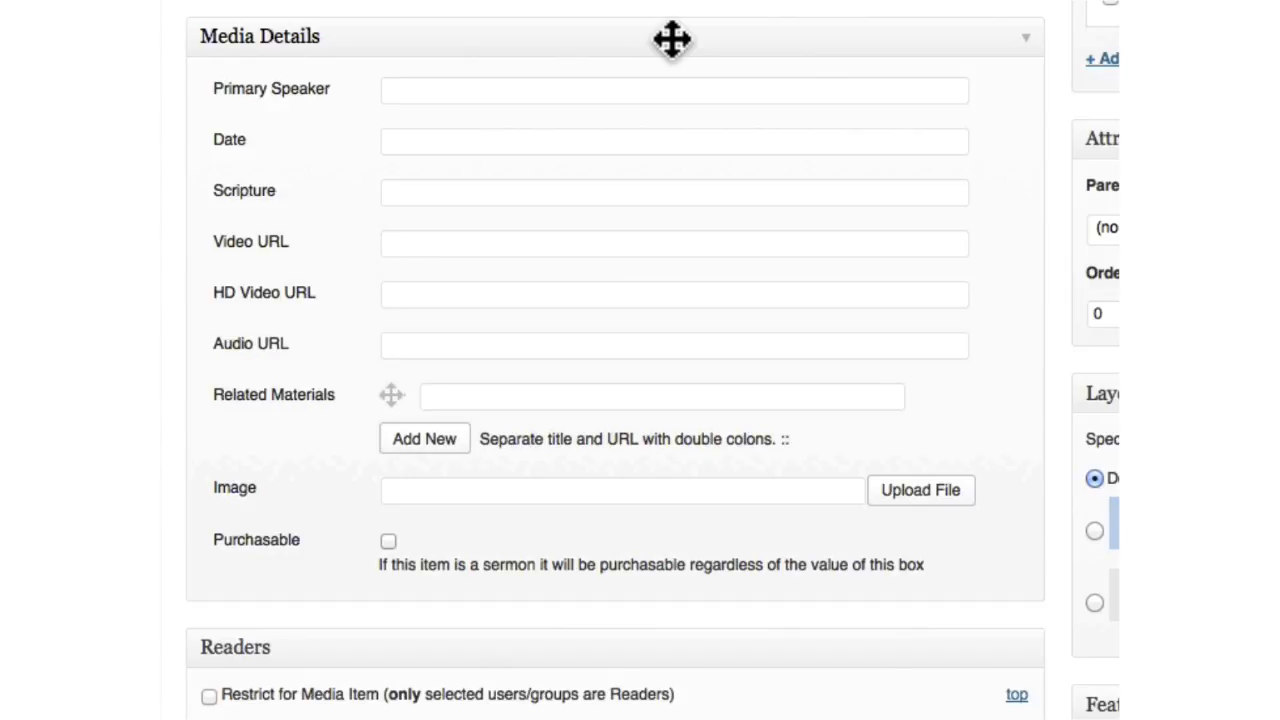
click(672, 90)
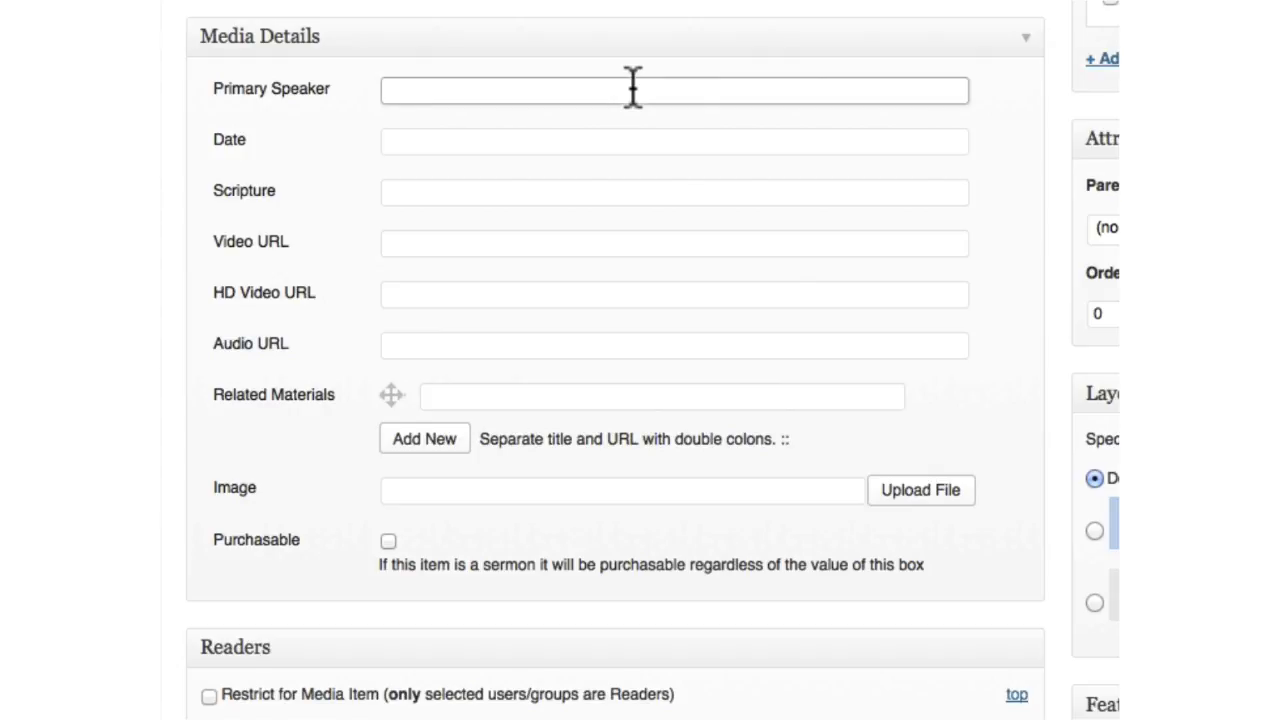
click(674, 90)
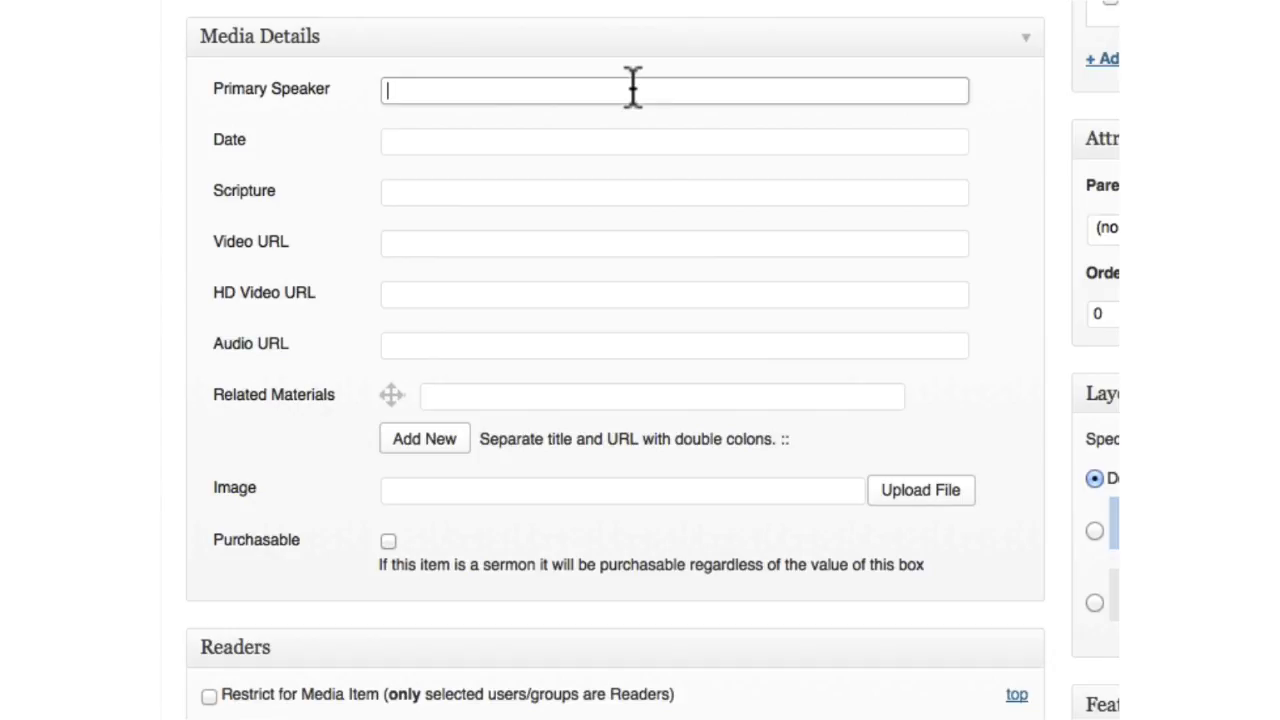
mouse_move(664, 32)
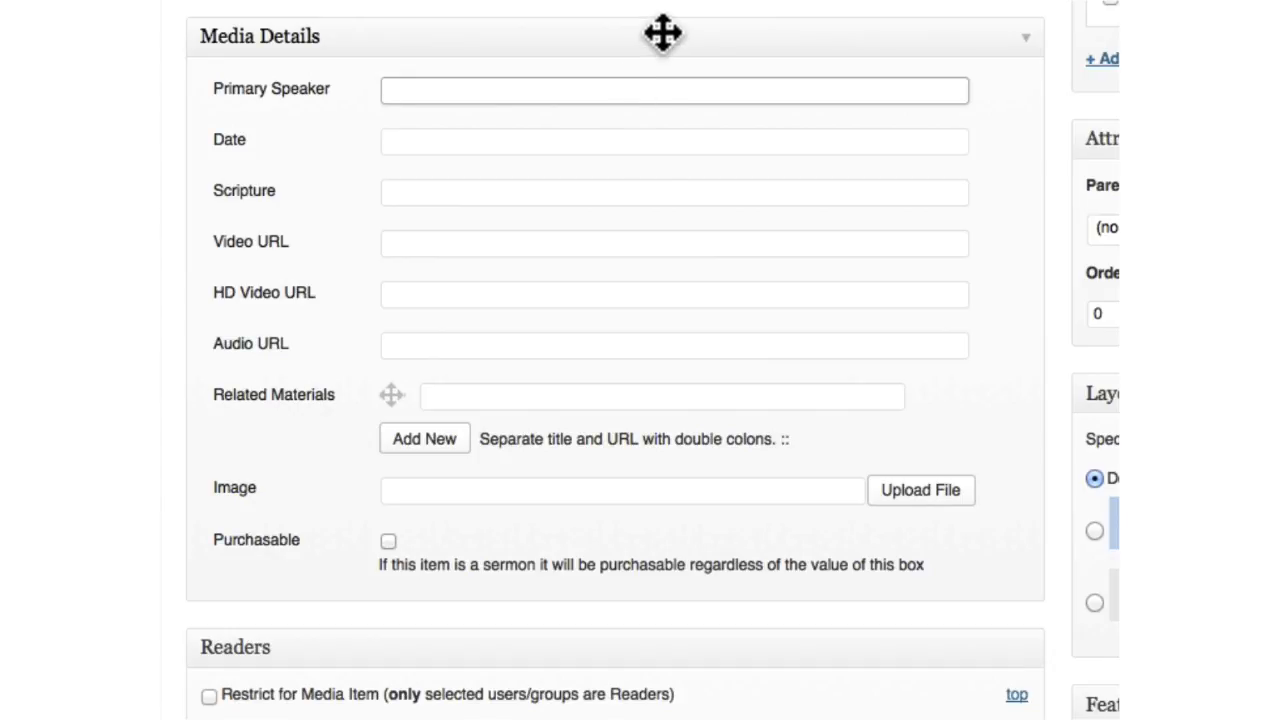
click(674, 90)
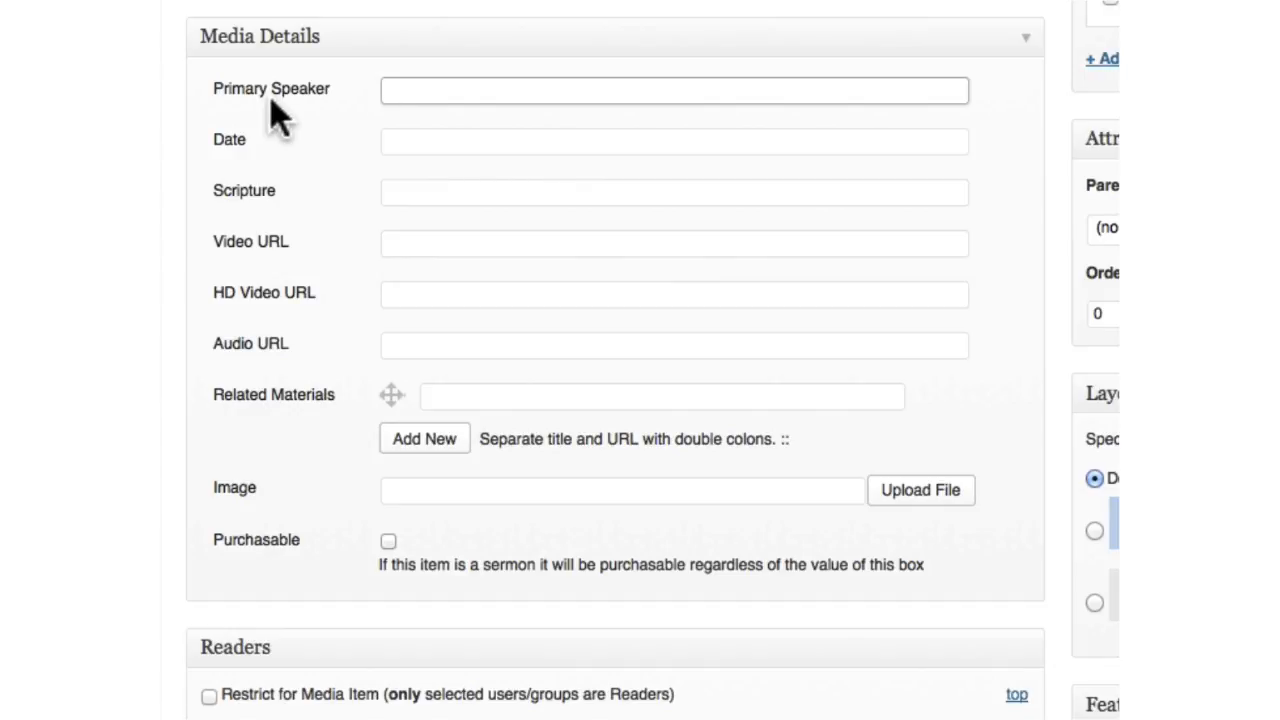
Step: Focus Primary Speaker and add two Related Materials rows, giving three empty rows
click(672, 90)
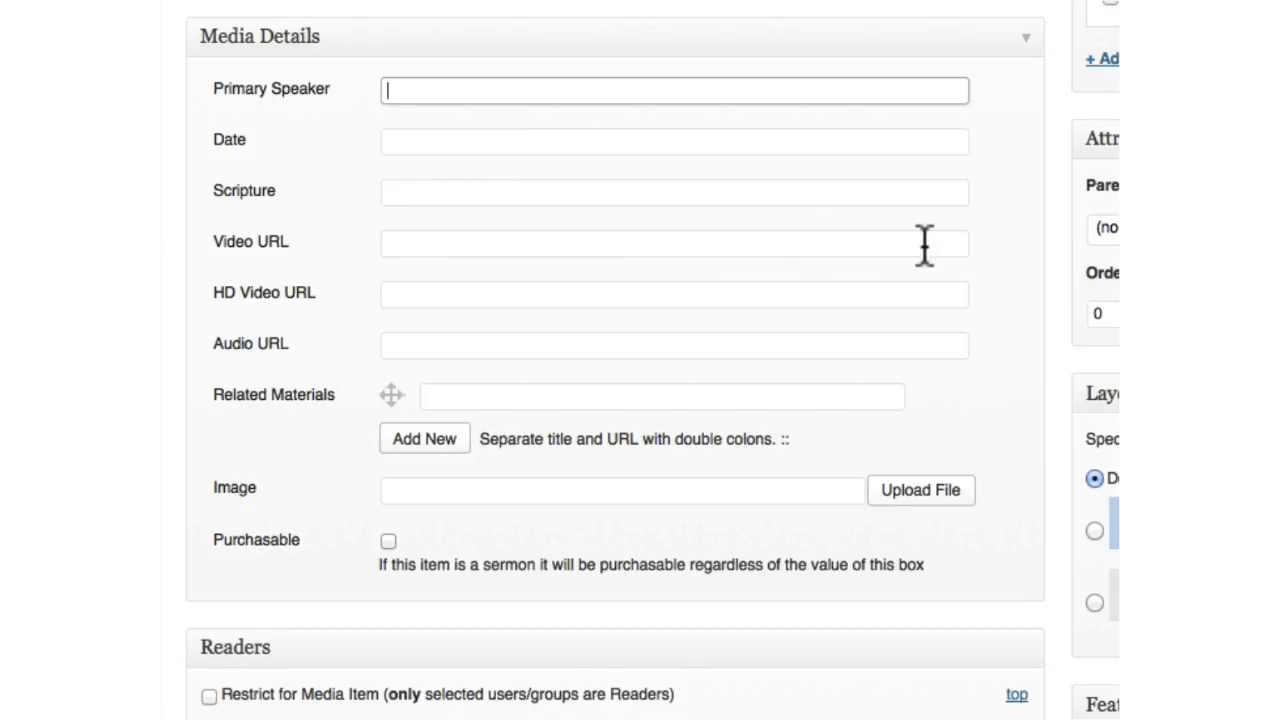
scroll(down, 3)
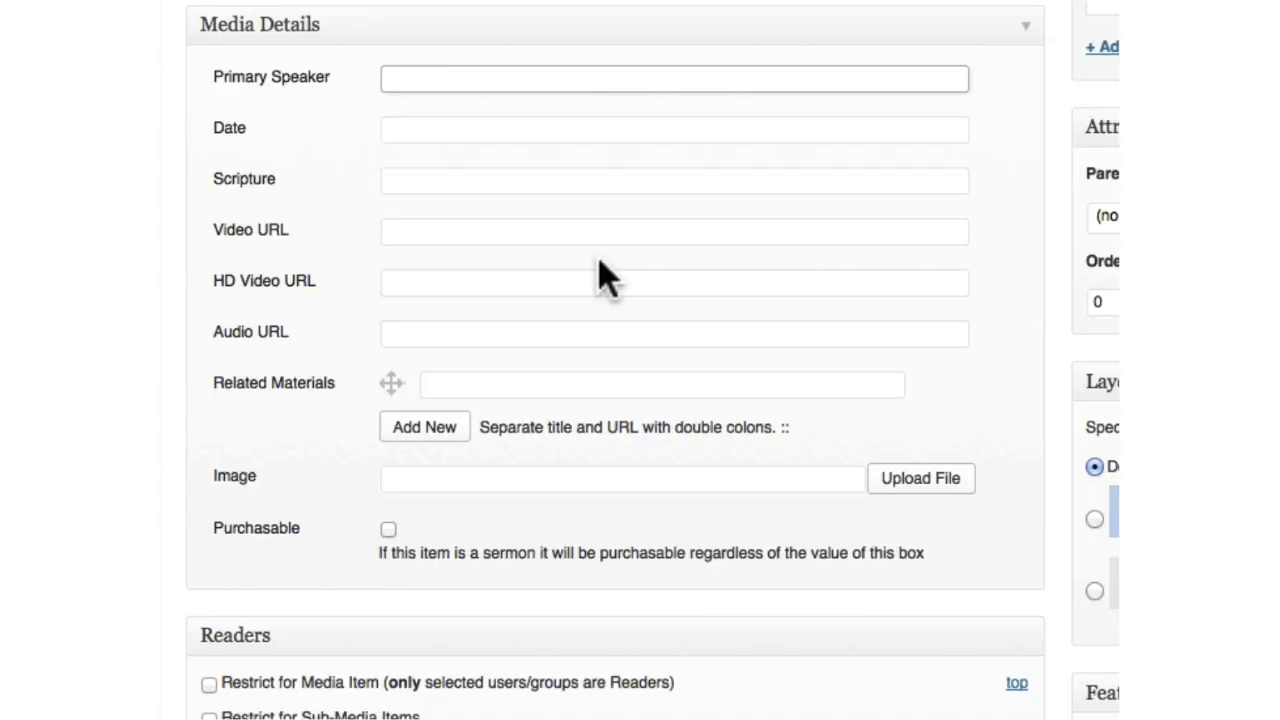
mouse_move(316, 424)
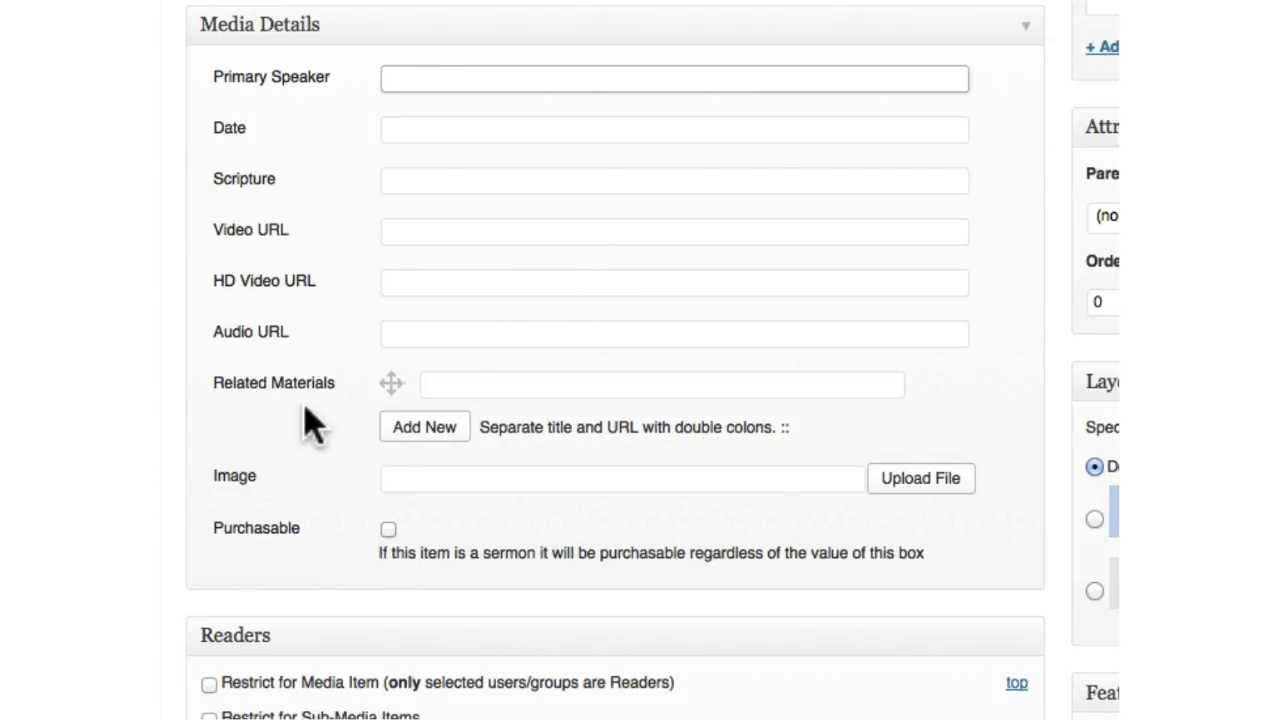
click(674, 78)
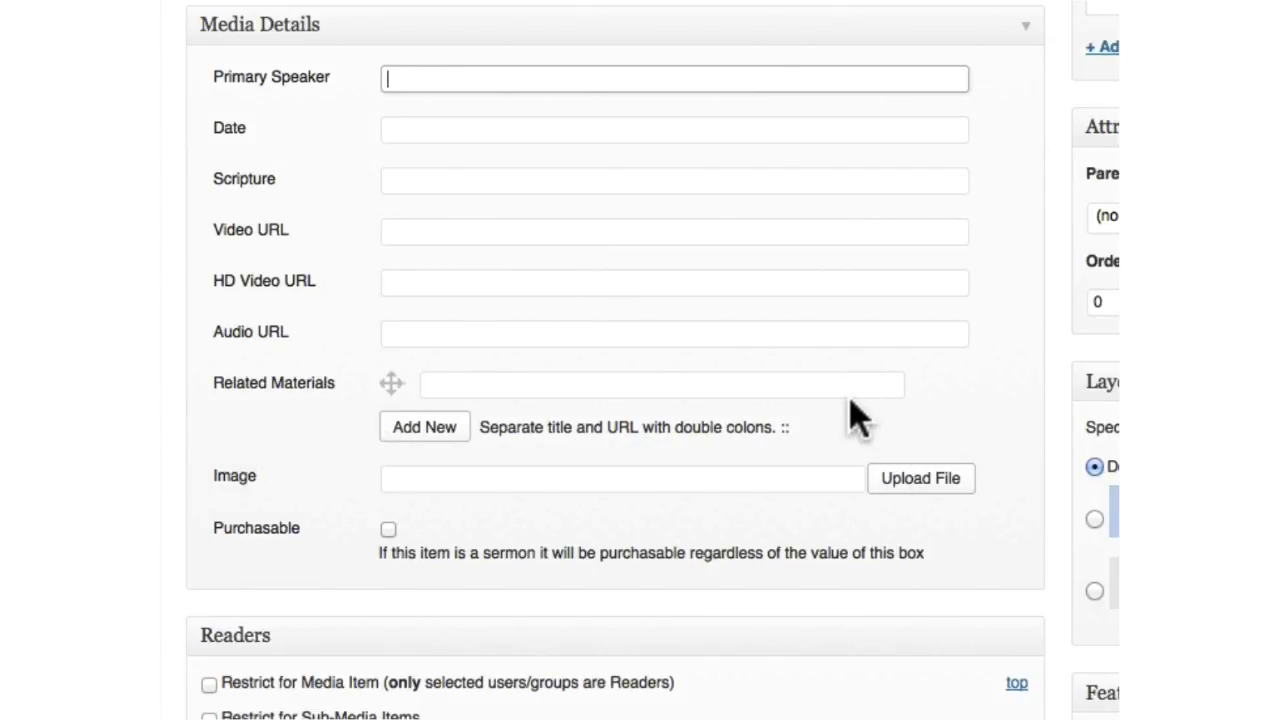
click(424, 426)
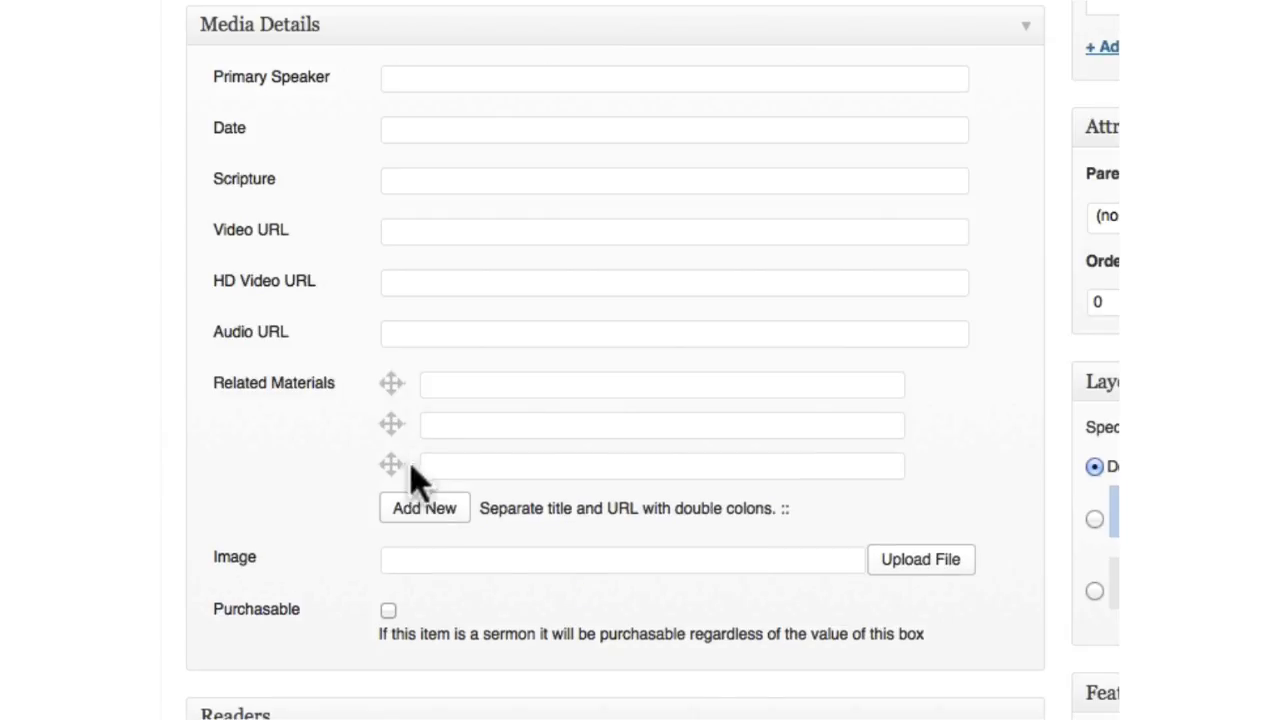
mouse_move(584, 424)
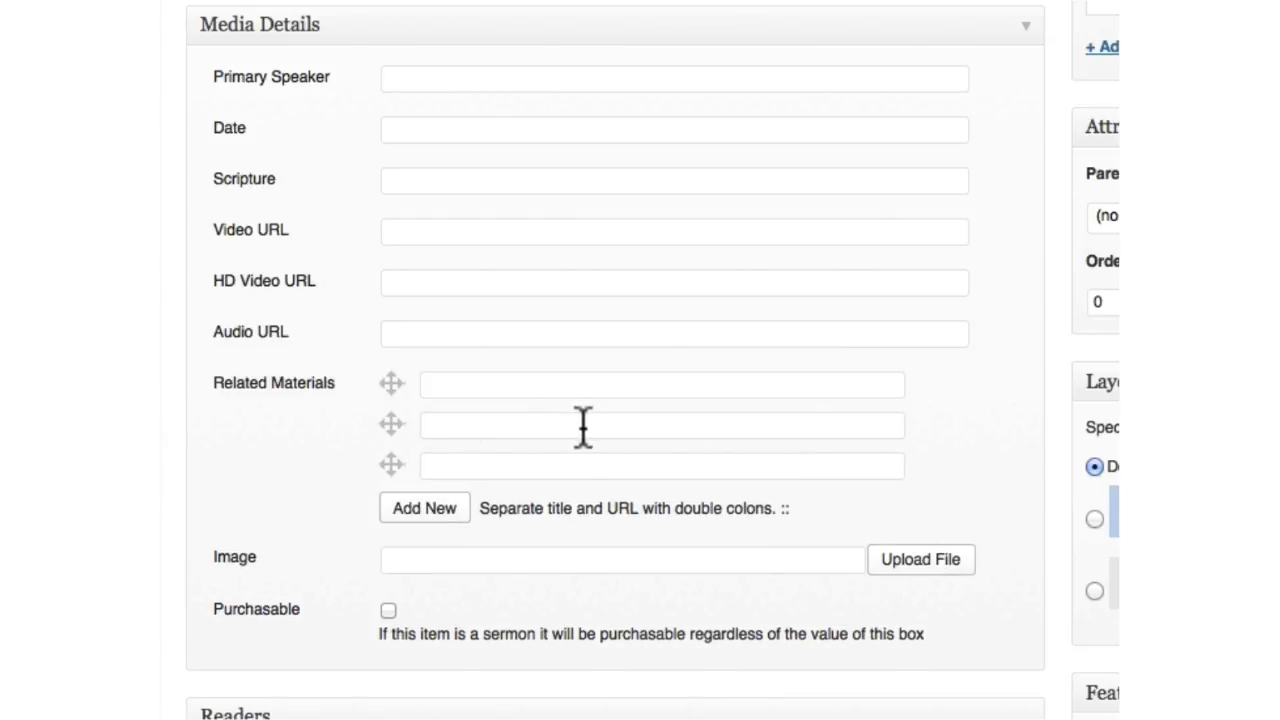
scroll(down, 3)
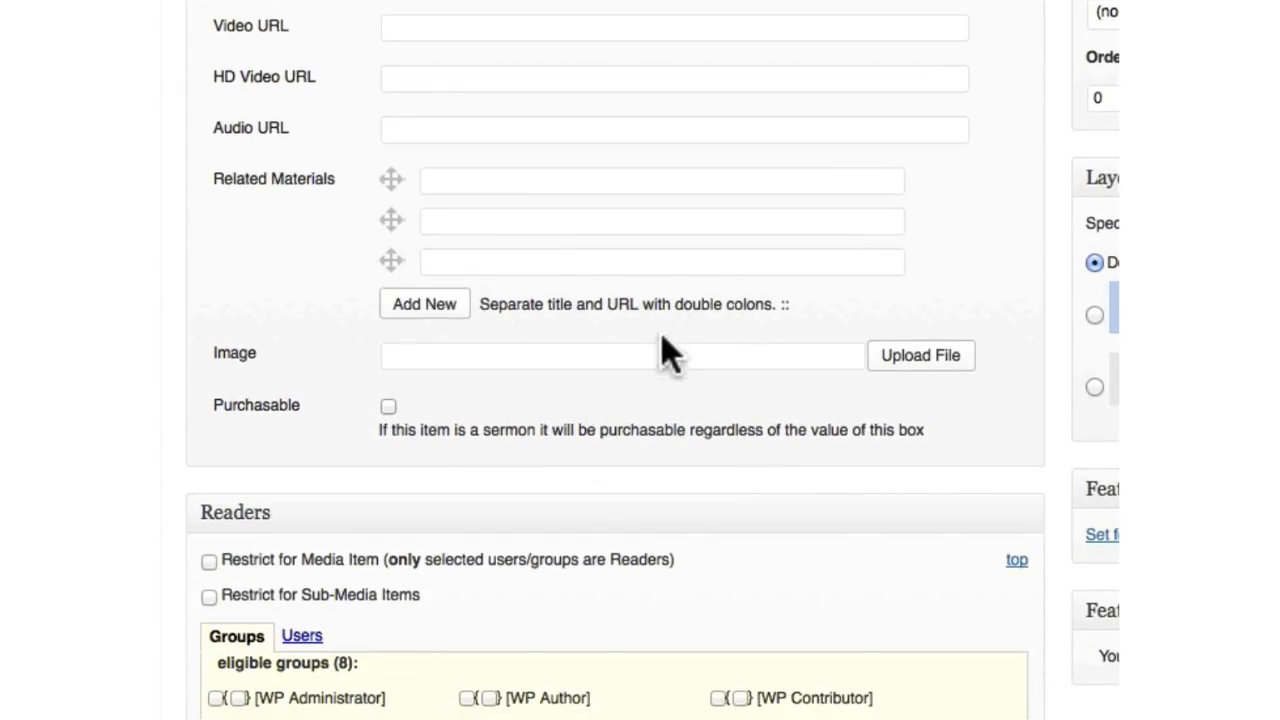
mouse_move(690, 180)
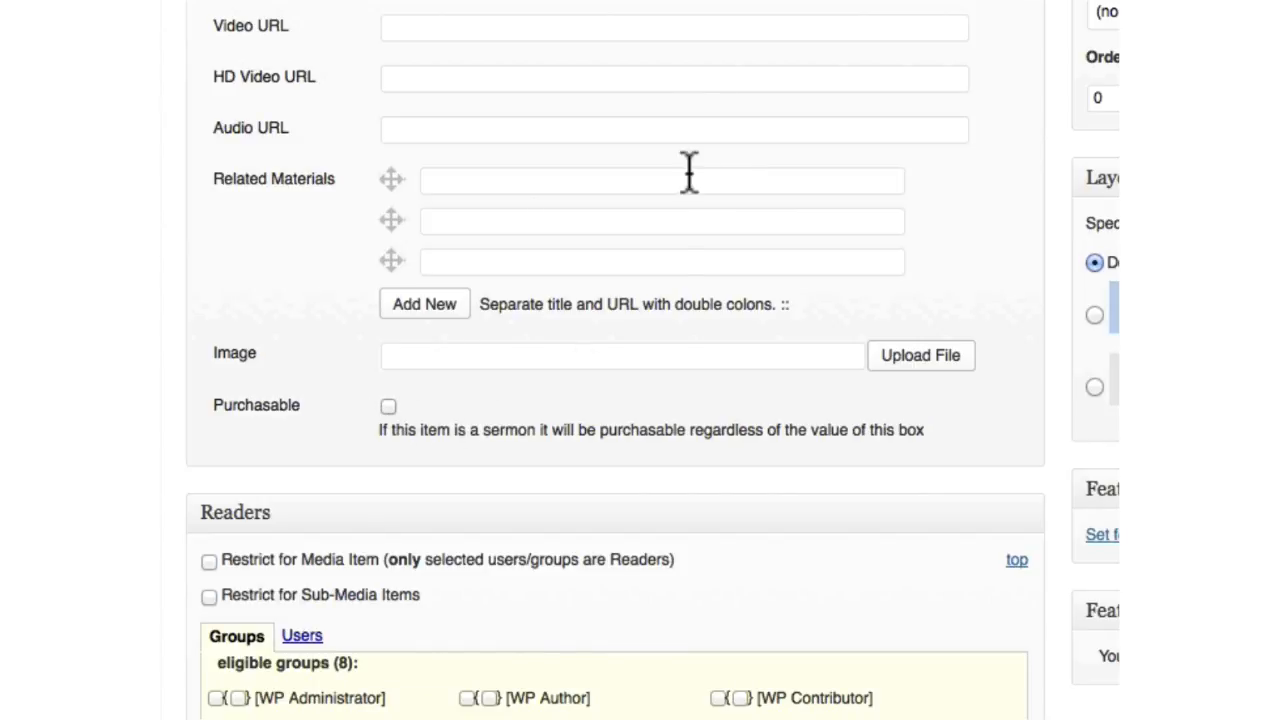
mouse_move(690, 124)
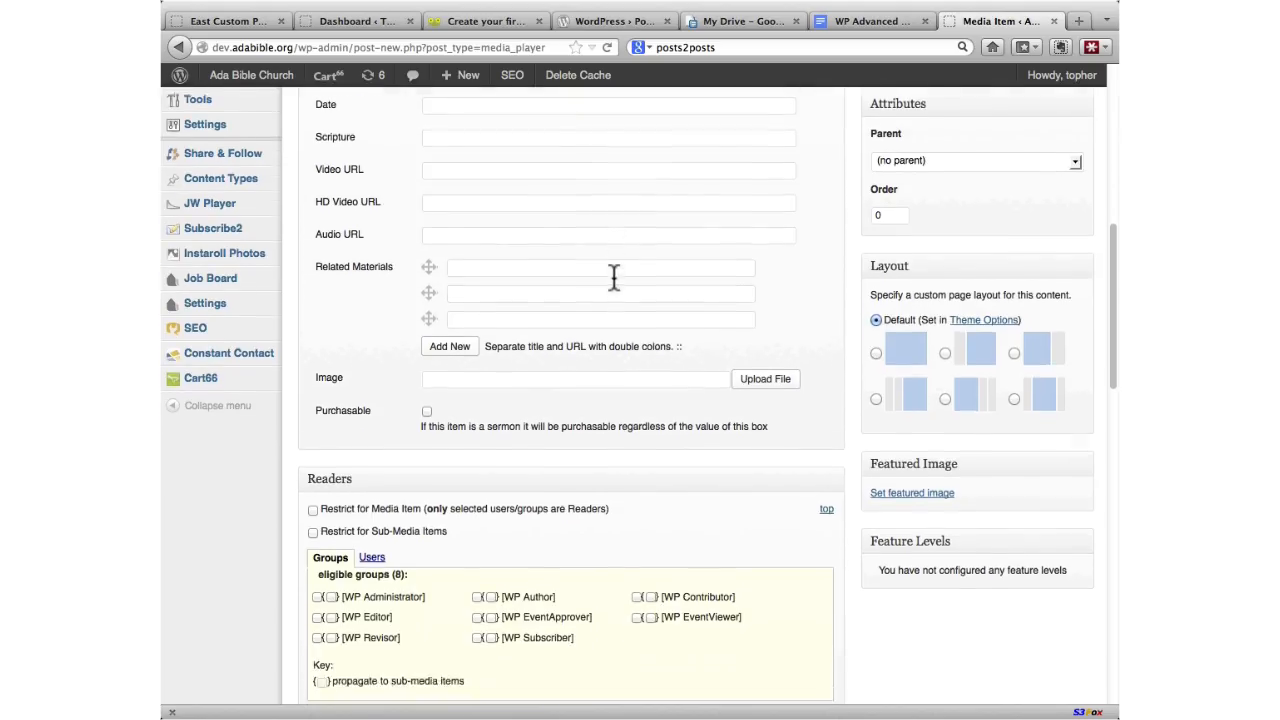
Step: Scroll through the Readers, Contributors, Revisors, Editors and Associates boxes below Media Details
scroll(down, 3)
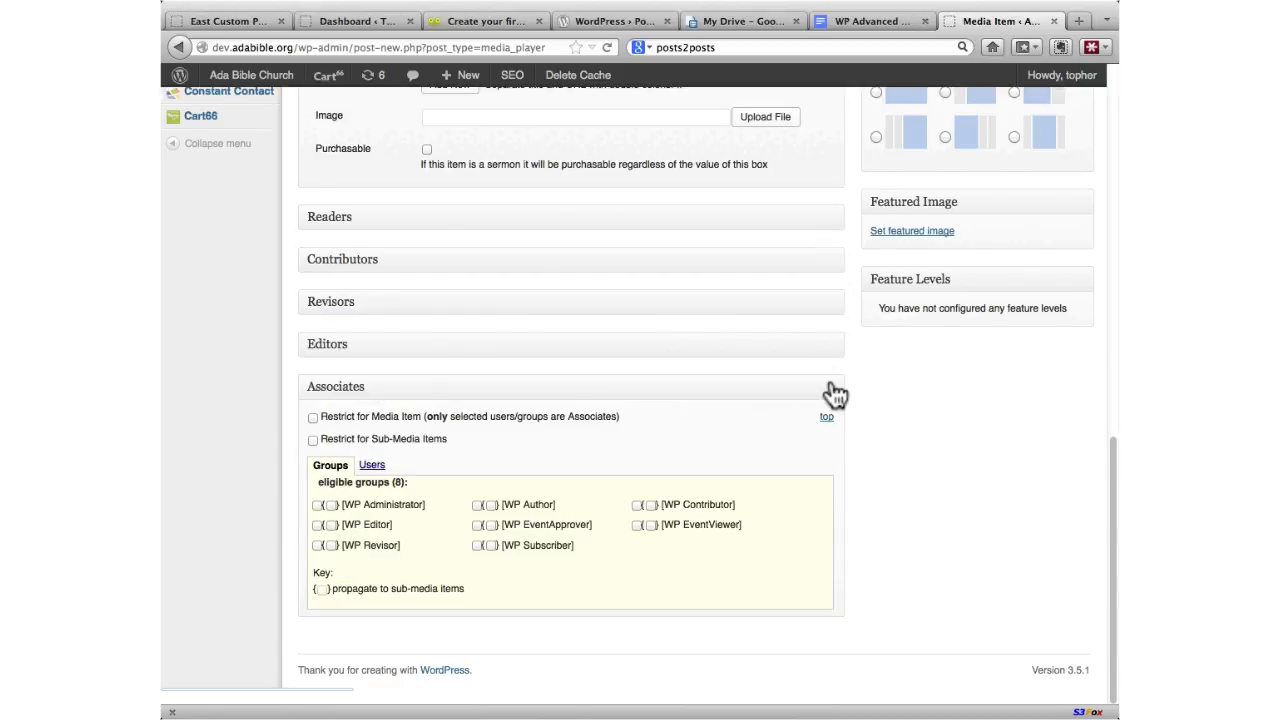
scroll(up, 3)
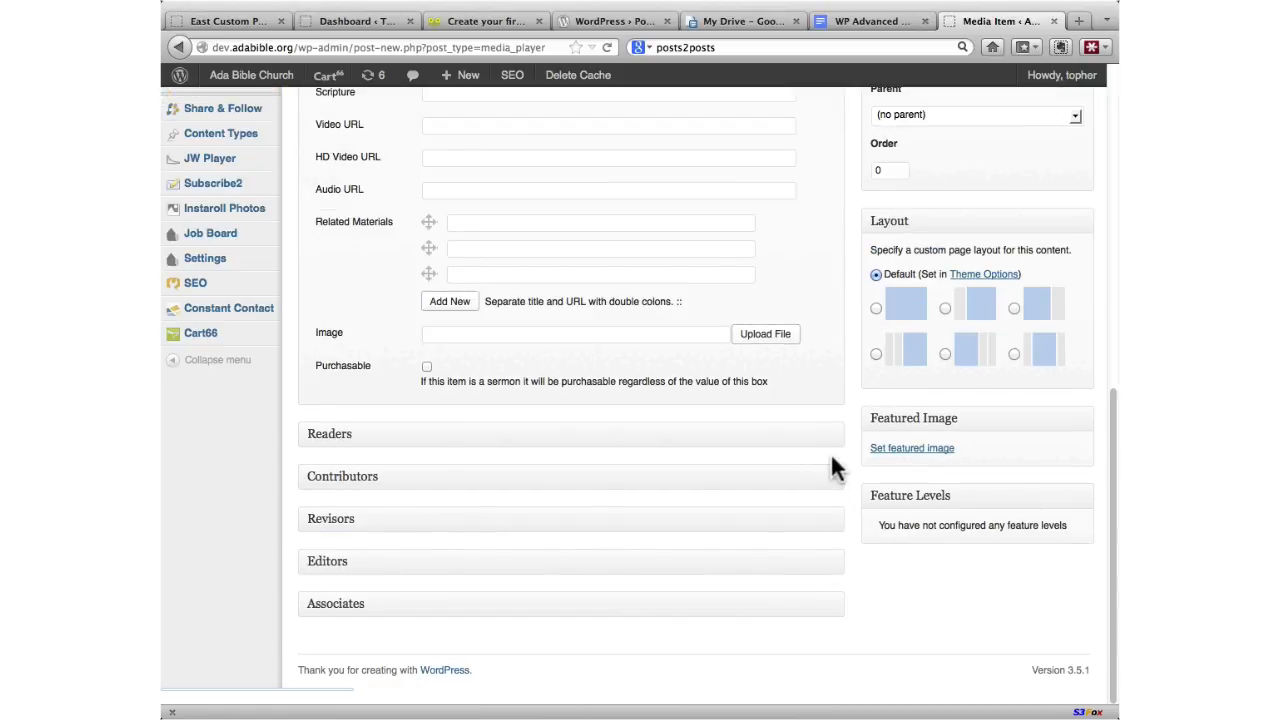
scroll(up, 3)
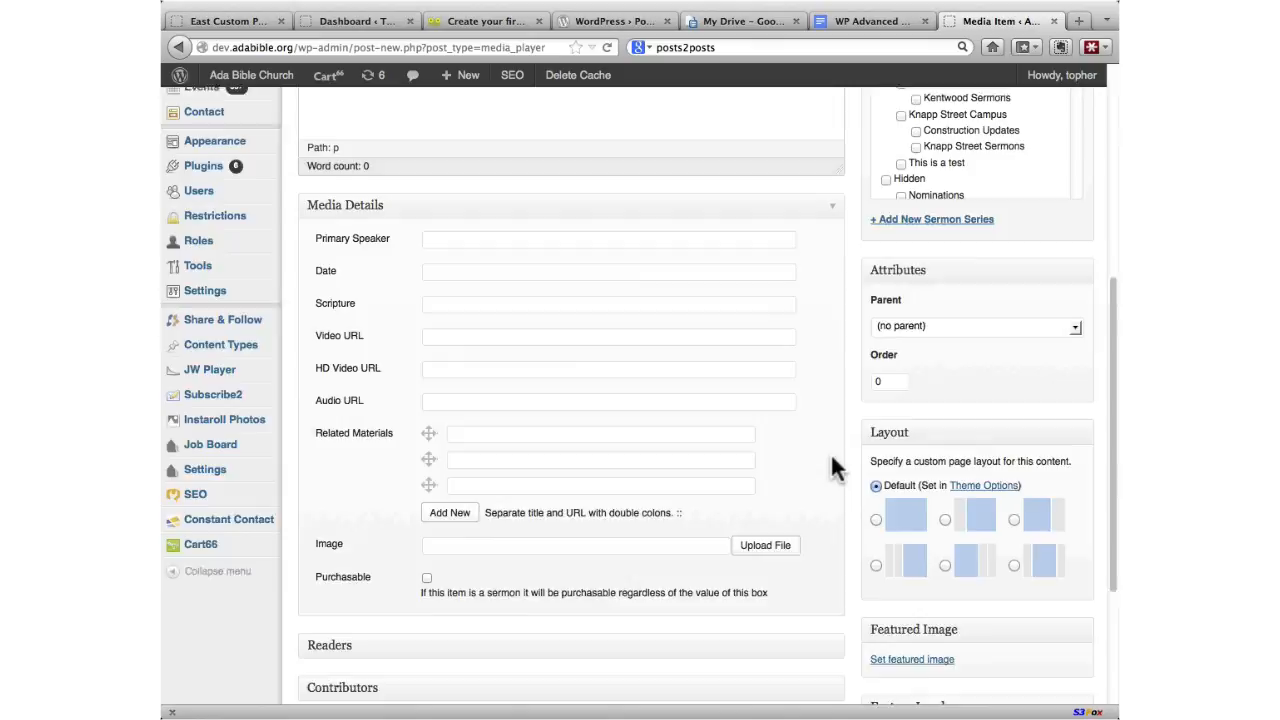
scroll(up, 3)
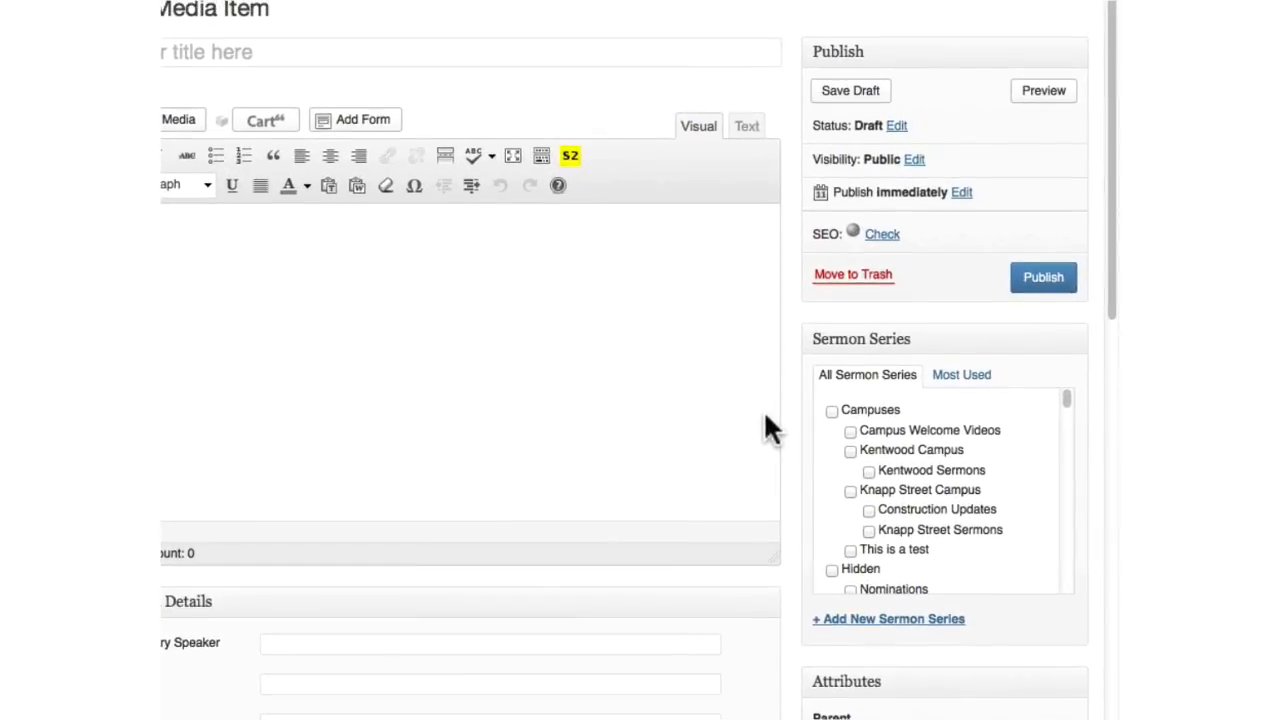
mouse_move(978, 348)
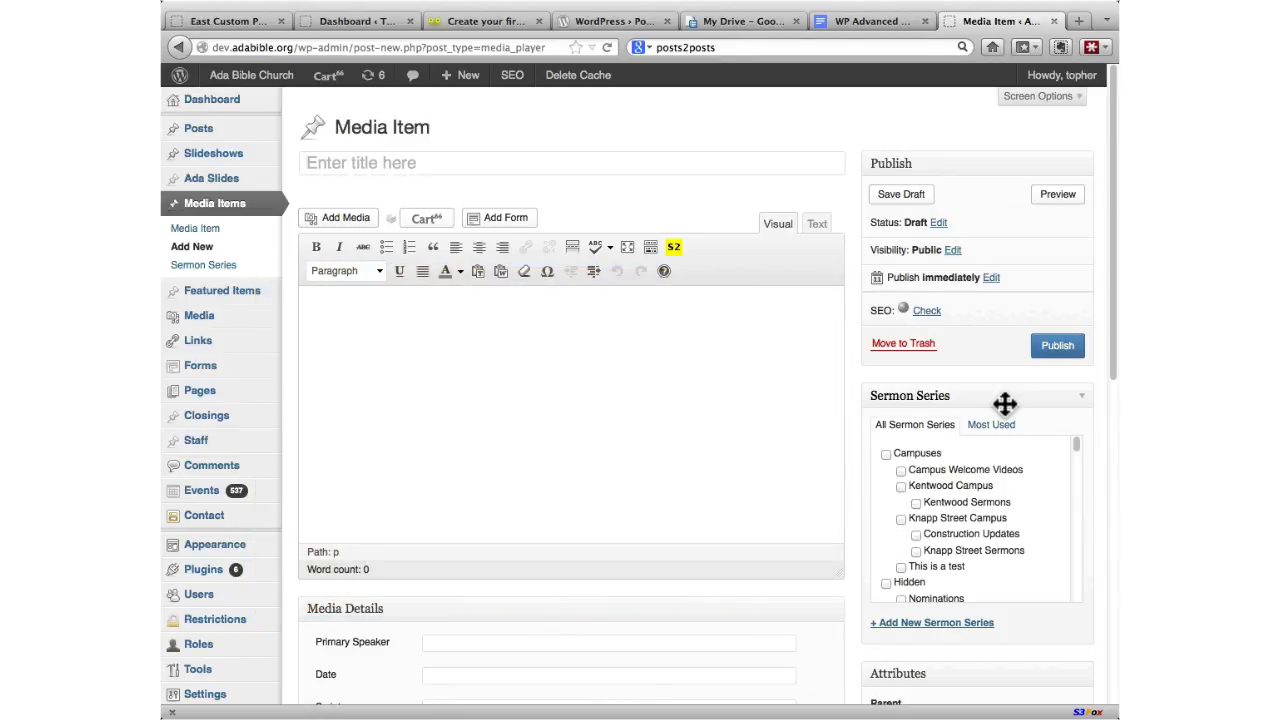
click(900, 194)
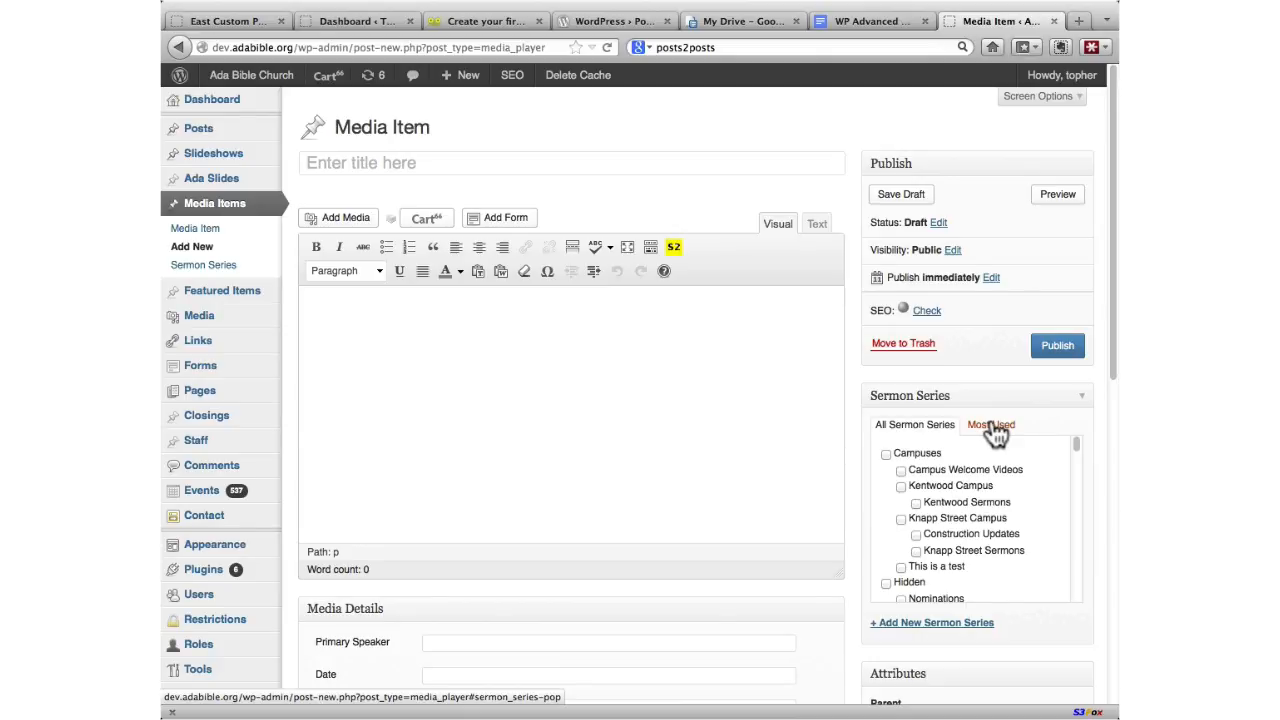
mouse_move(764, 162)
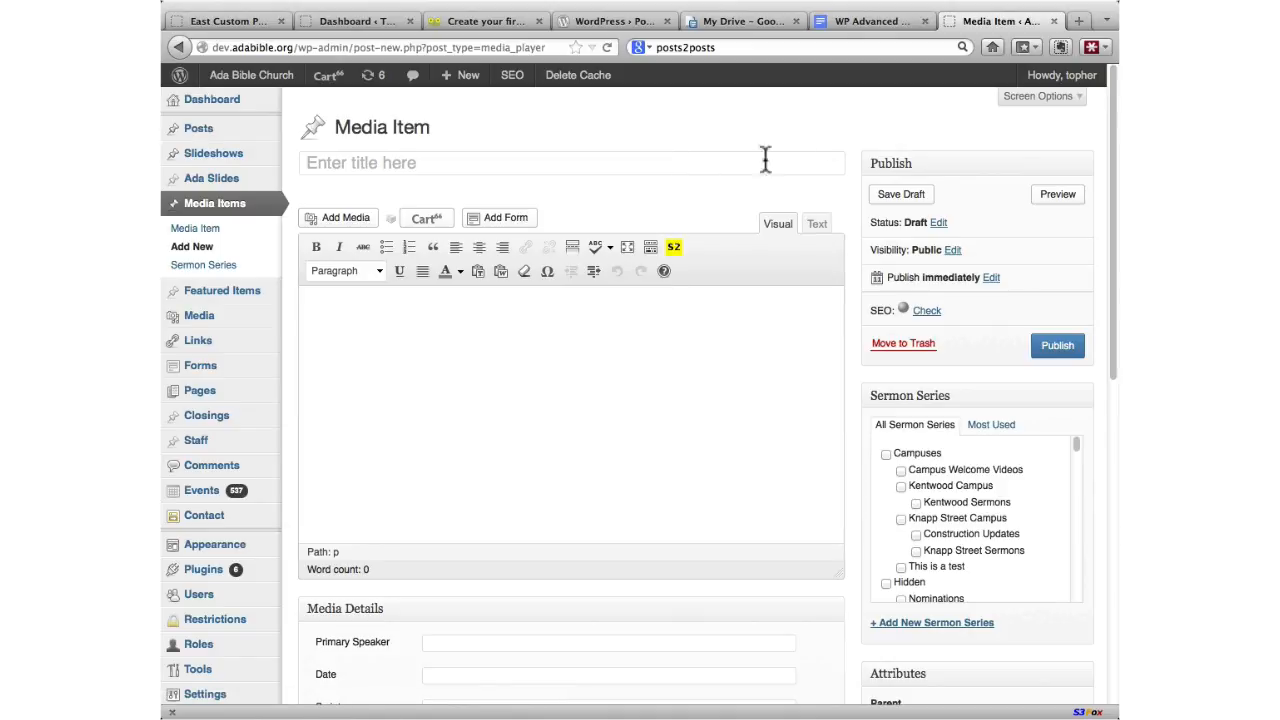
mouse_move(828, 128)
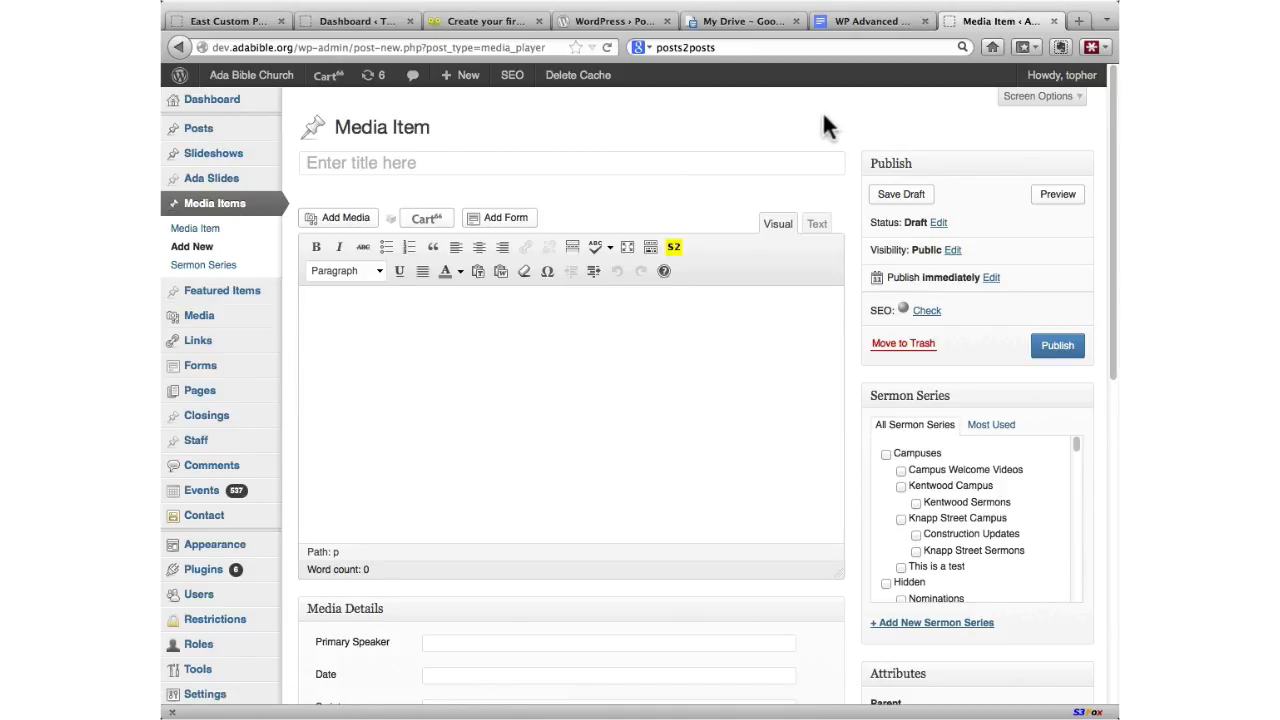
Step: Switch to the custom post type tutorial article and scroll past the My Portfolio screenshots
click(614, 20)
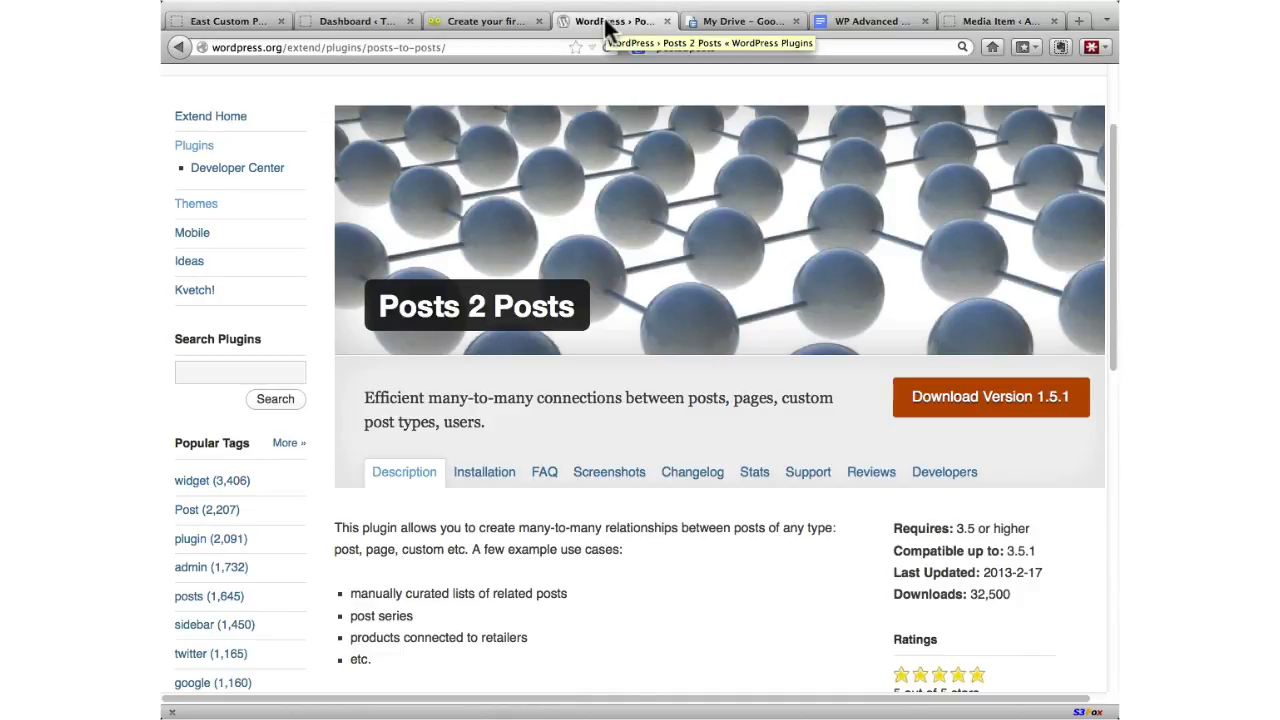
click(484, 20)
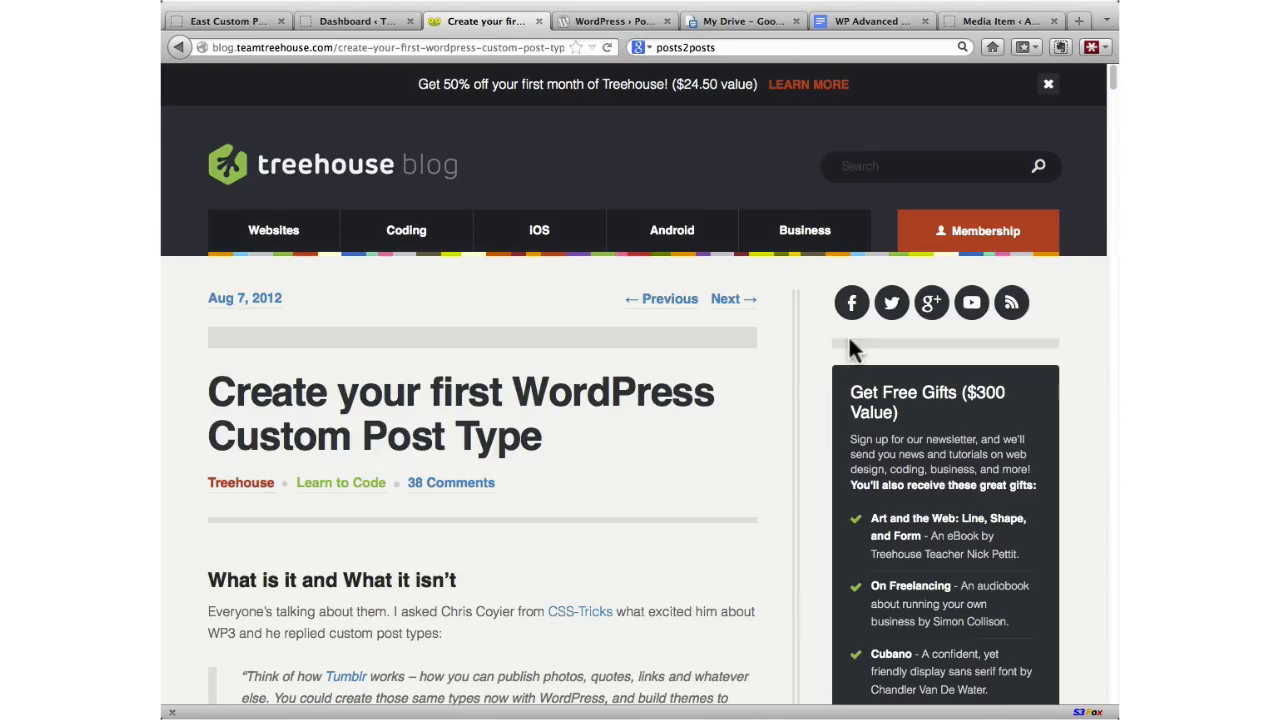
scroll(down, 3)
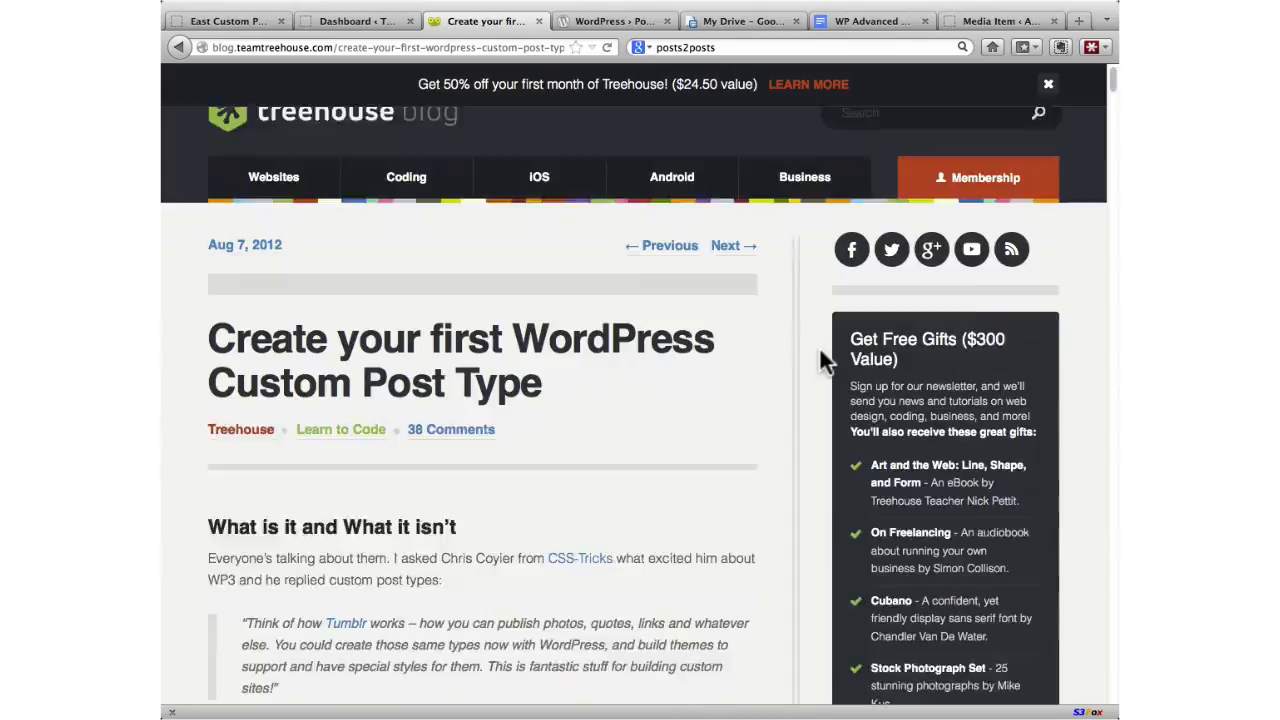
scroll(down, 3)
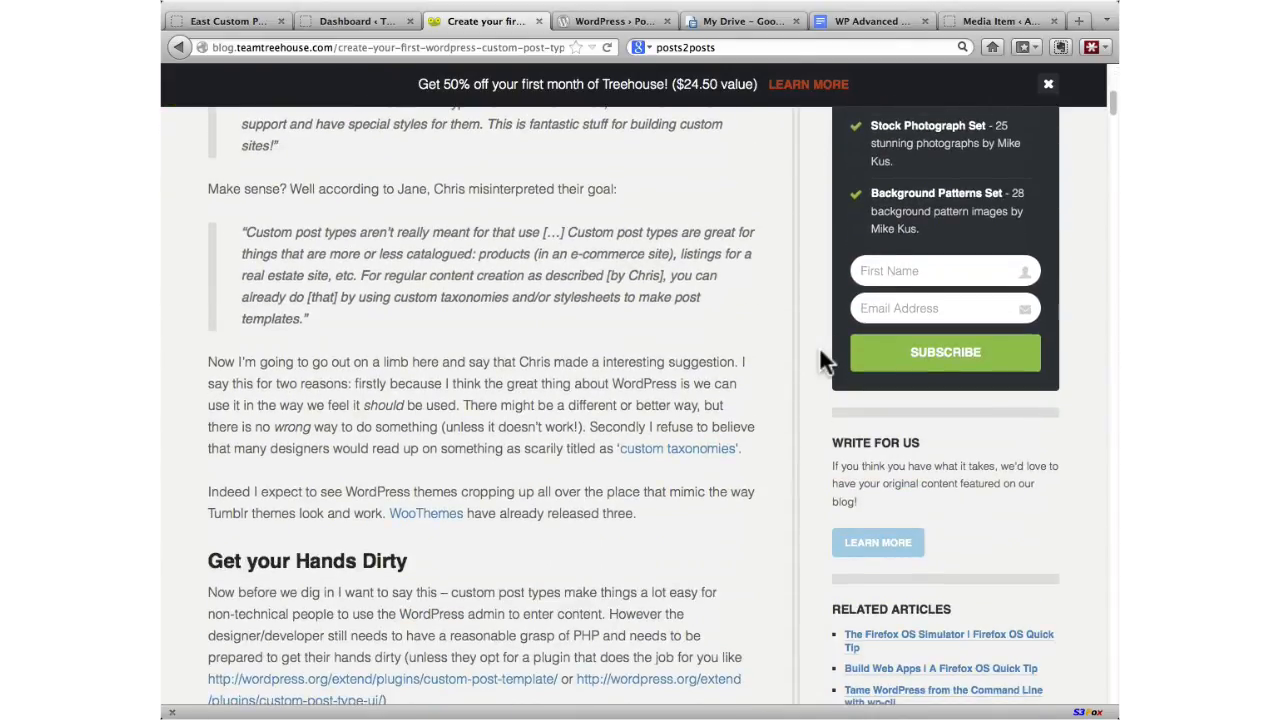
scroll(down, 3)
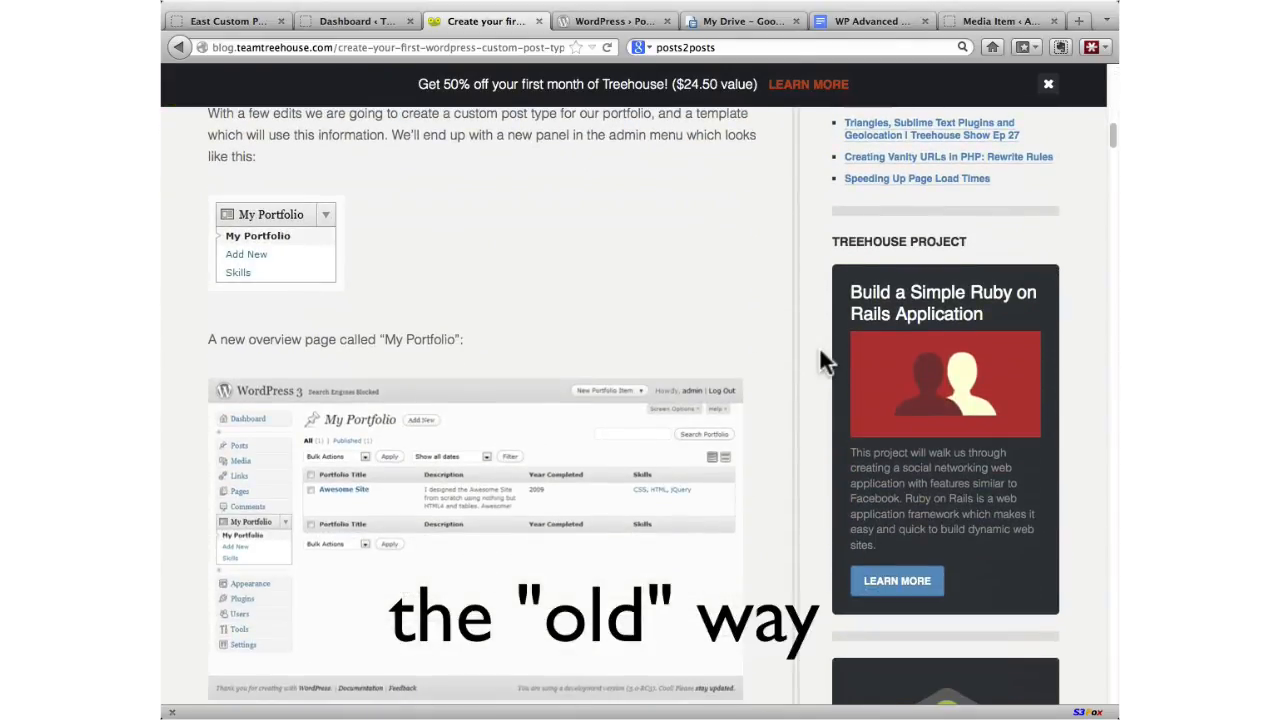
Step: Continue down to the Step 1 functions.php code registering the portfolio post type
scroll(down, 3)
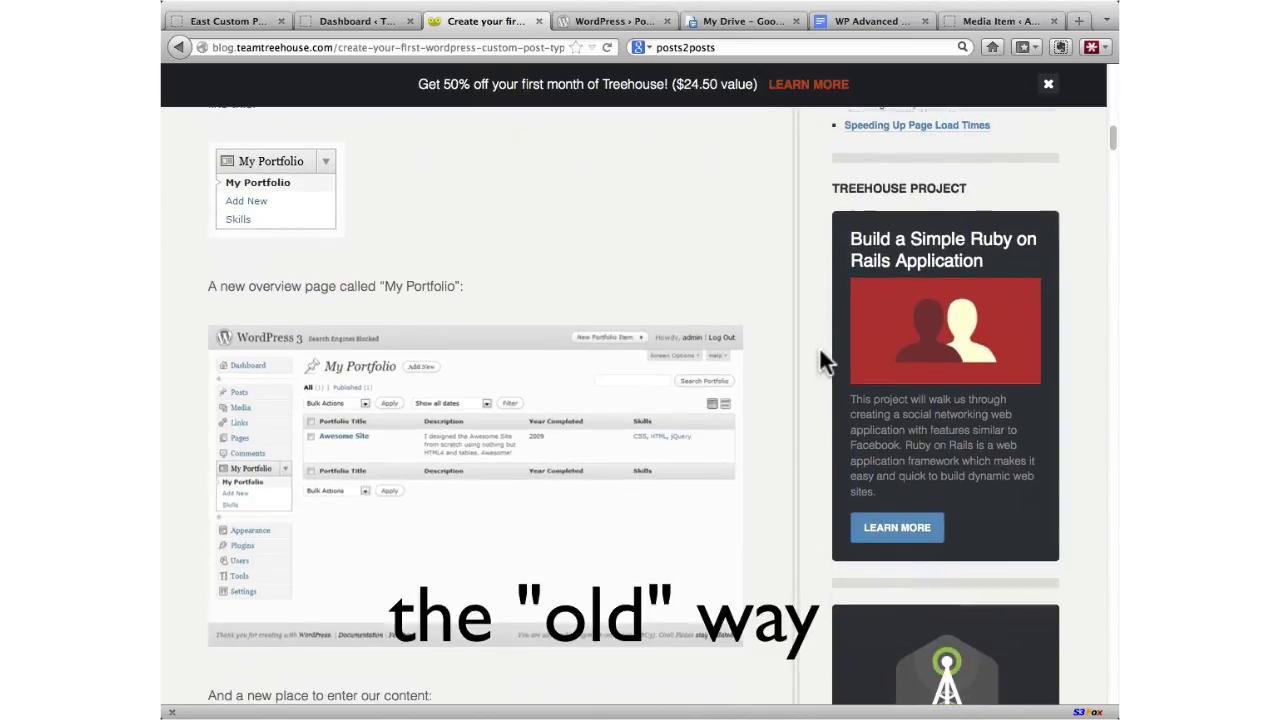
scroll(down, 3)
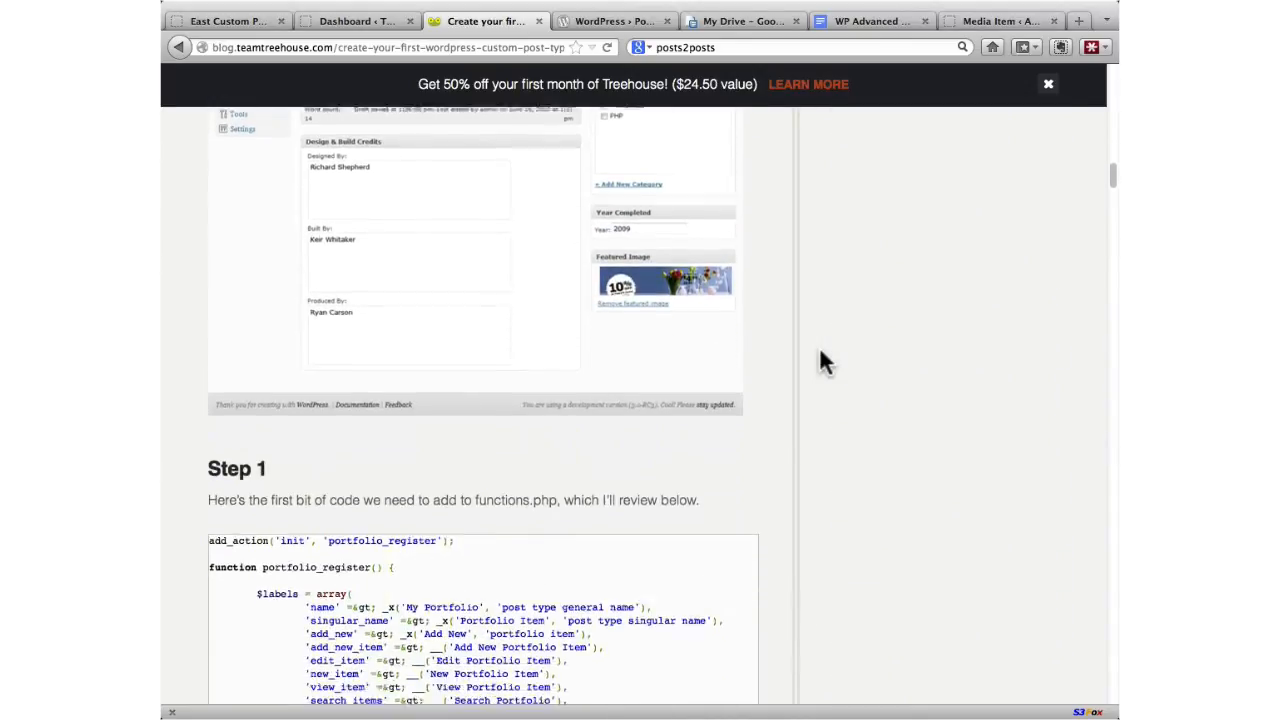
scroll(down, 3)
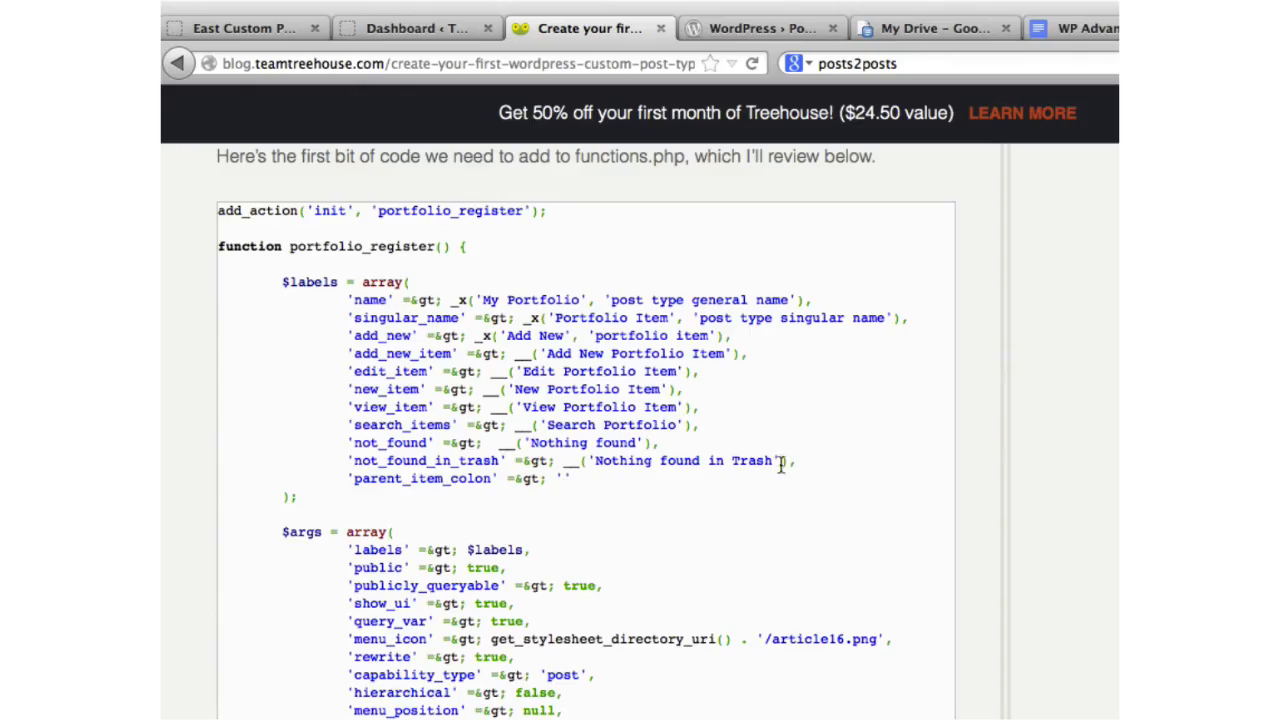
mouse_move(780, 638)
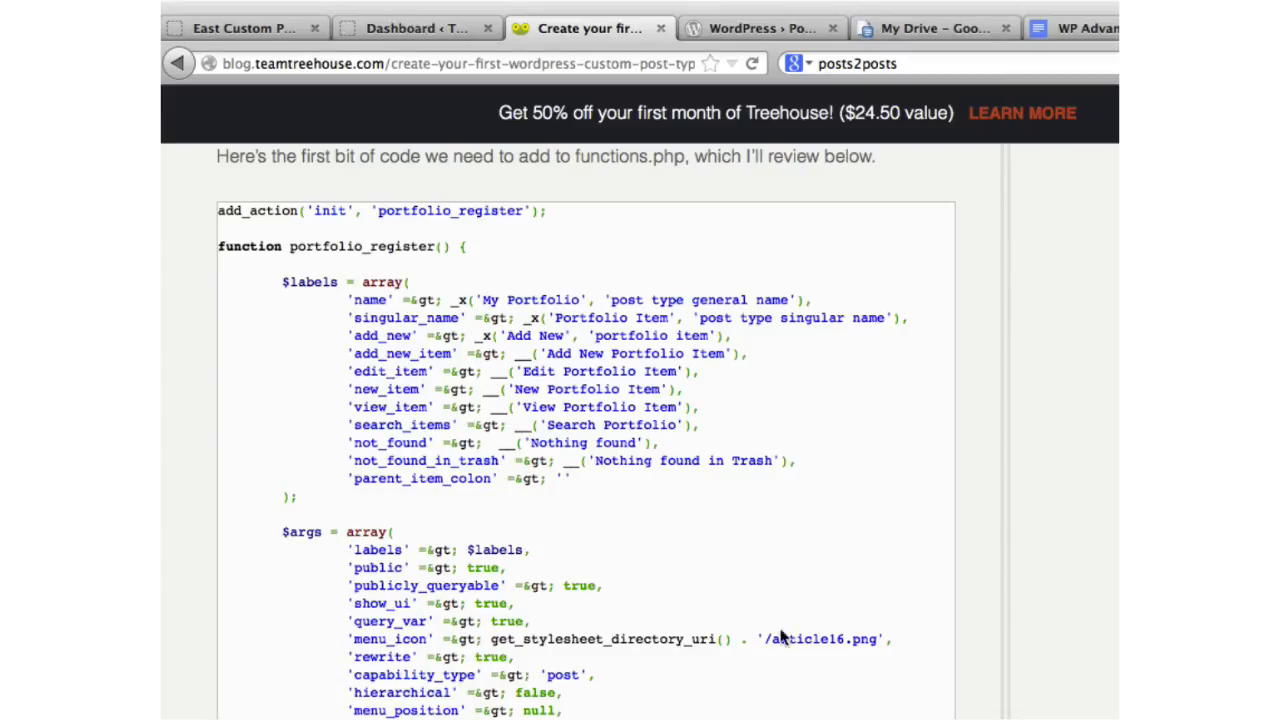
scroll(down, 3)
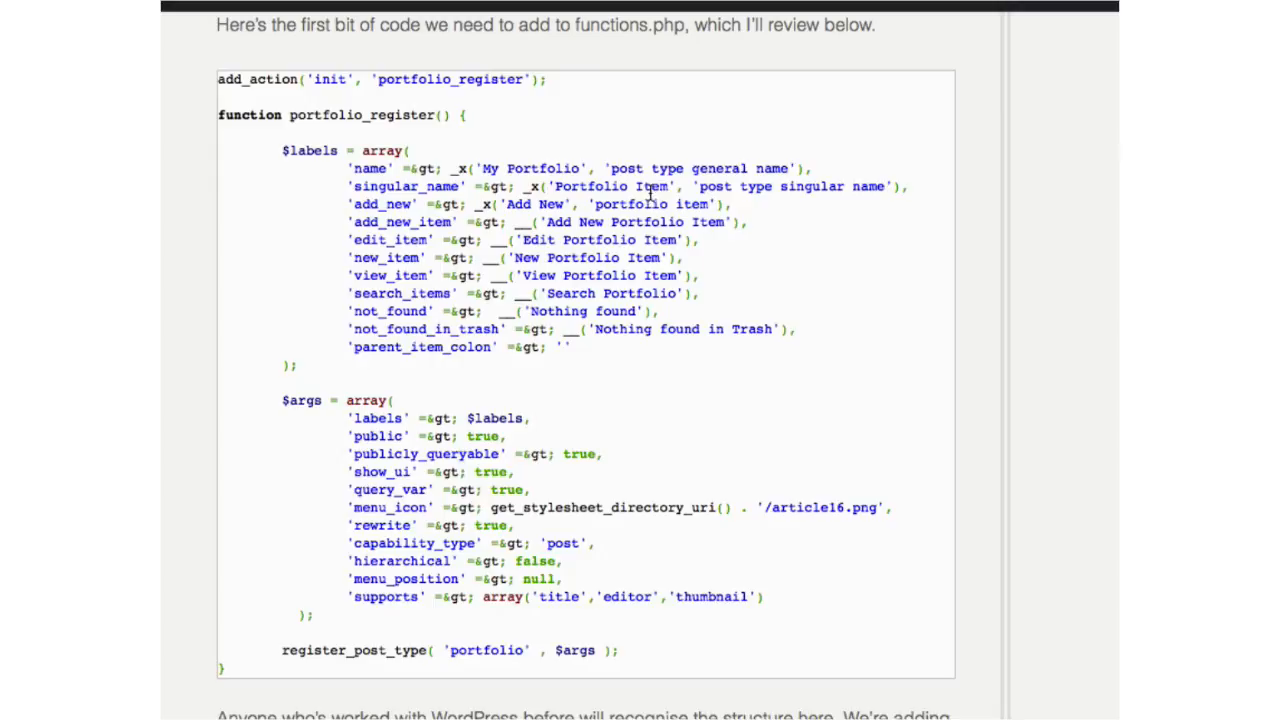
mouse_move(384, 152)
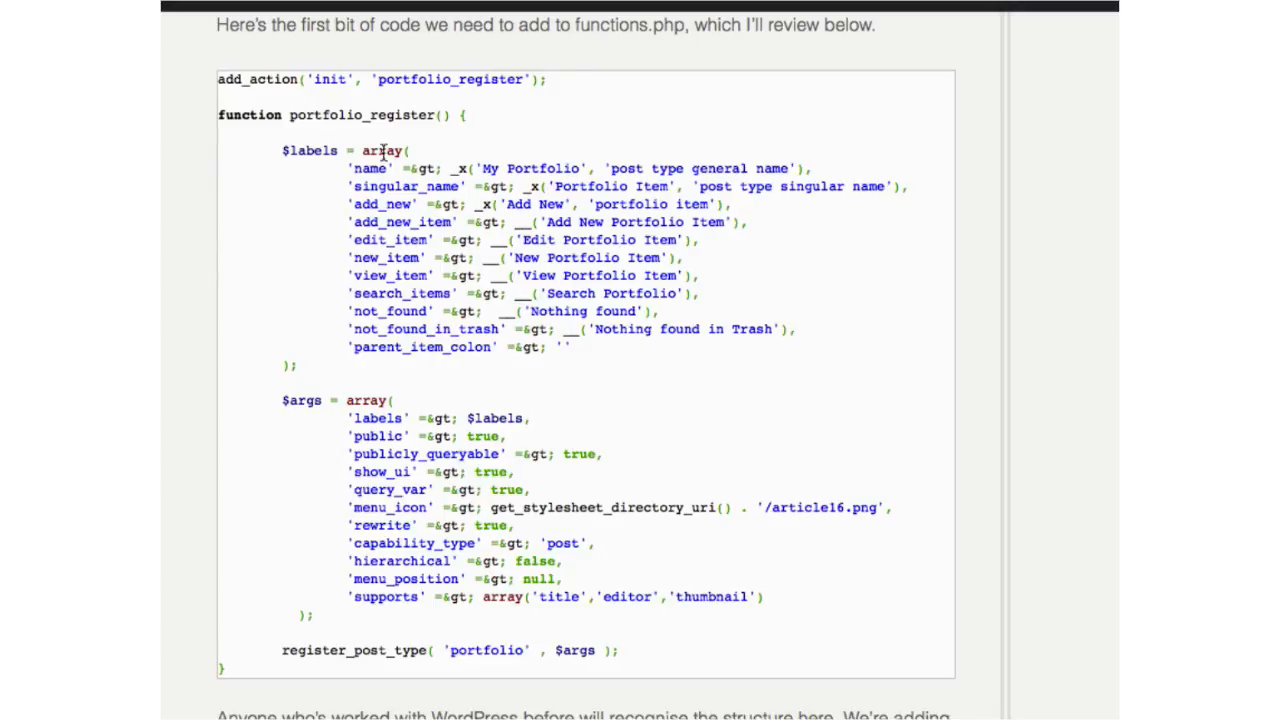
mouse_move(608, 158)
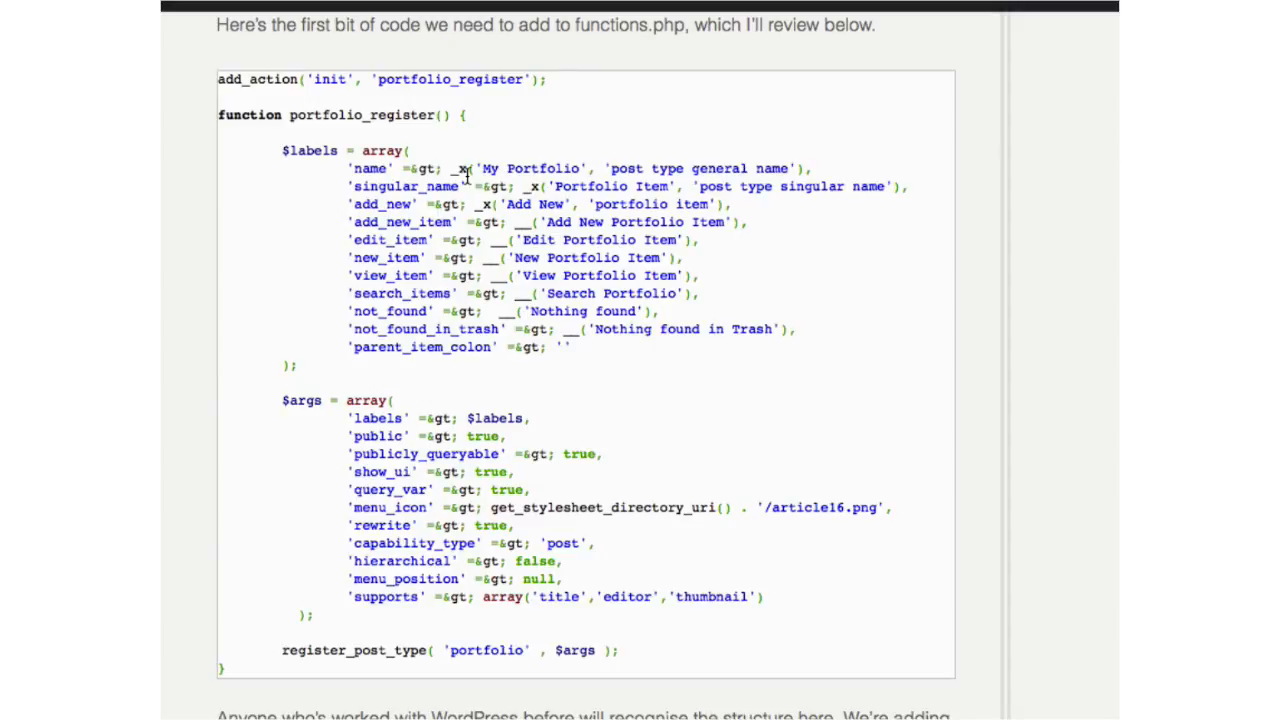
mouse_move(404, 204)
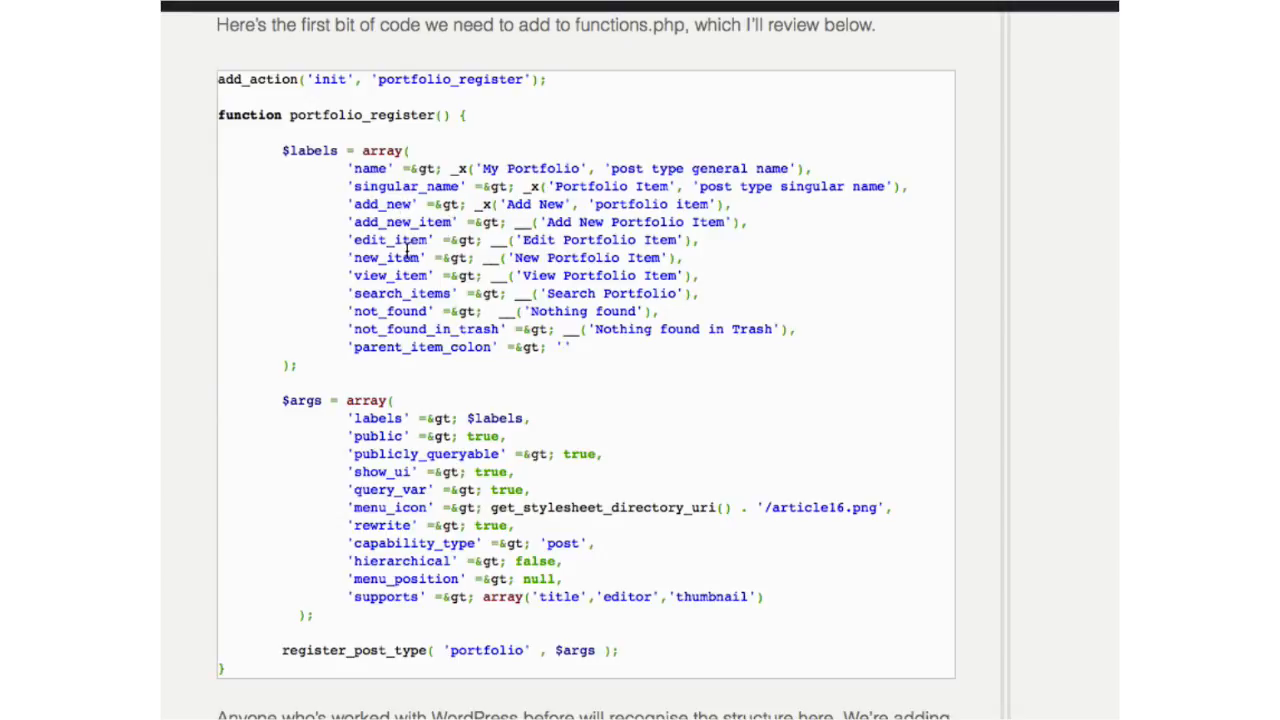
mouse_move(520, 304)
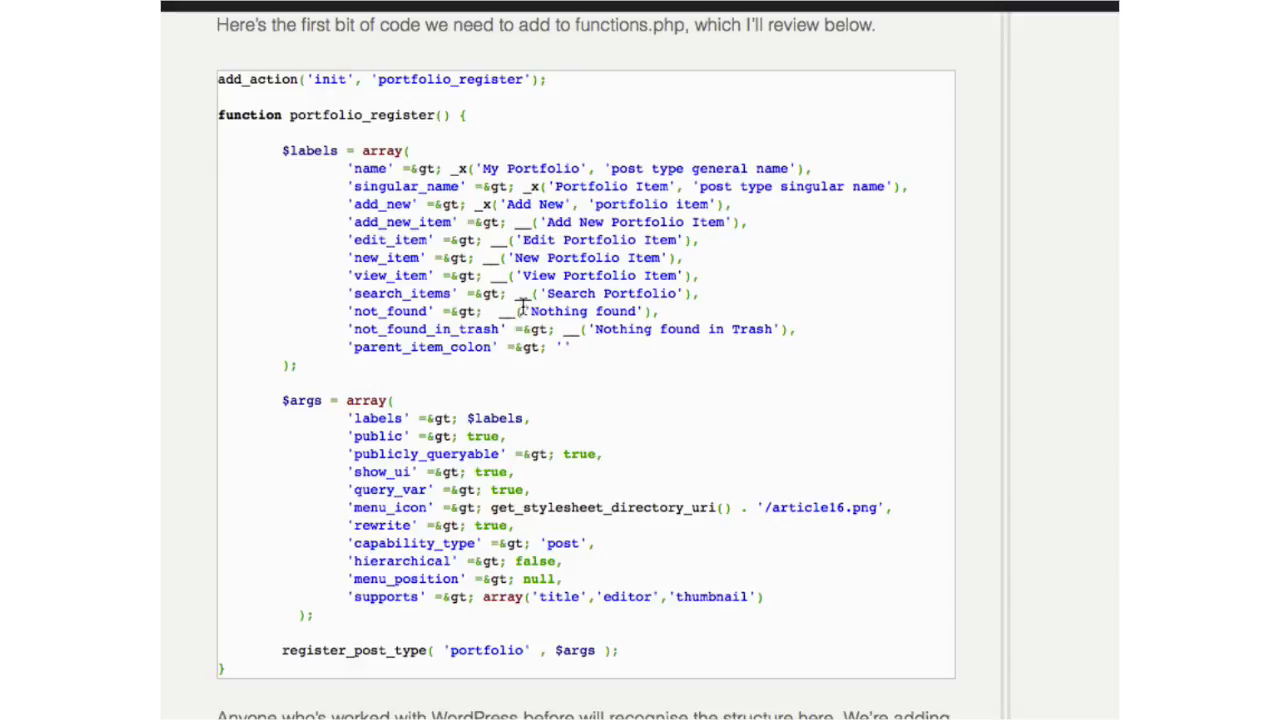
mouse_move(572, 308)
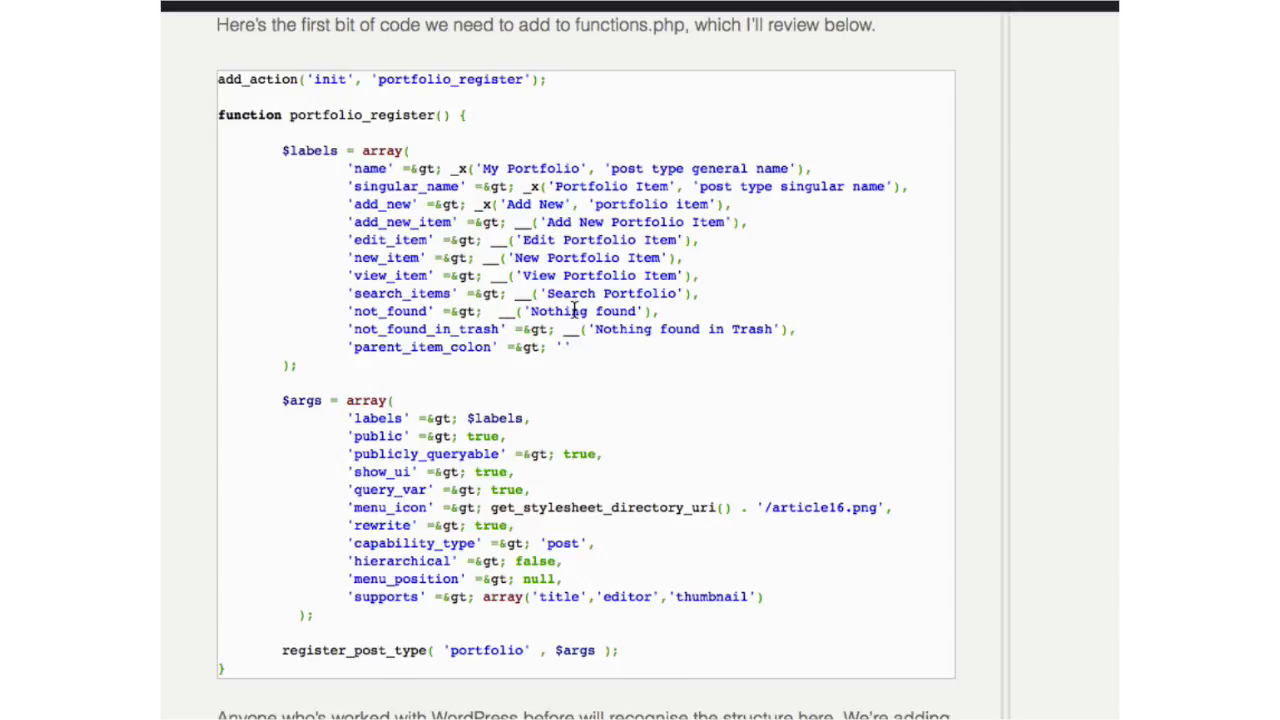
mouse_move(584, 328)
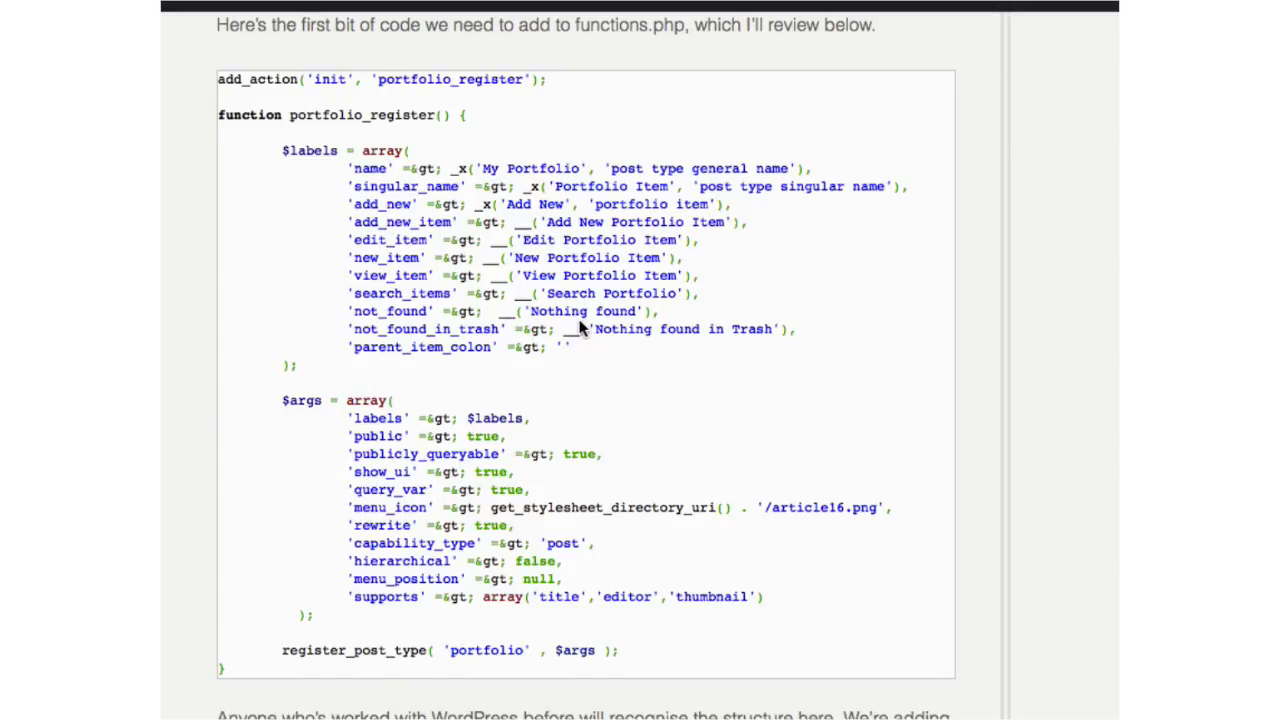
scroll(down, 3)
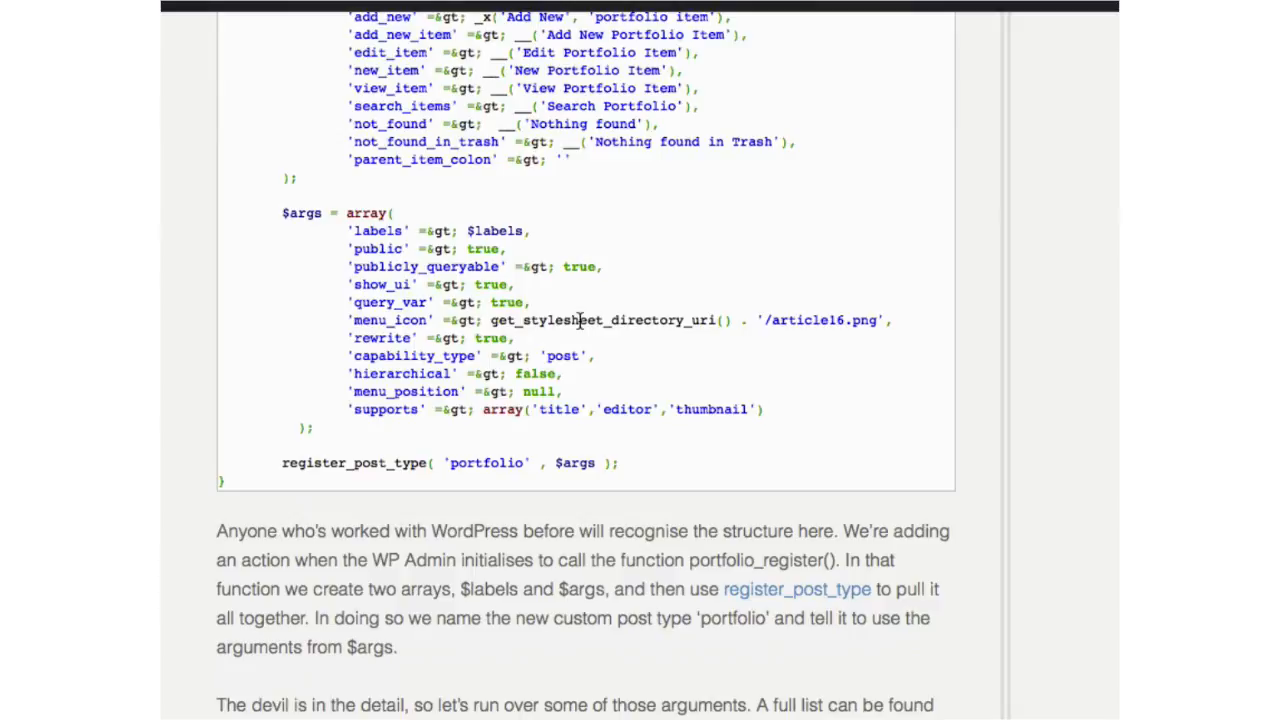
scroll(up, 3)
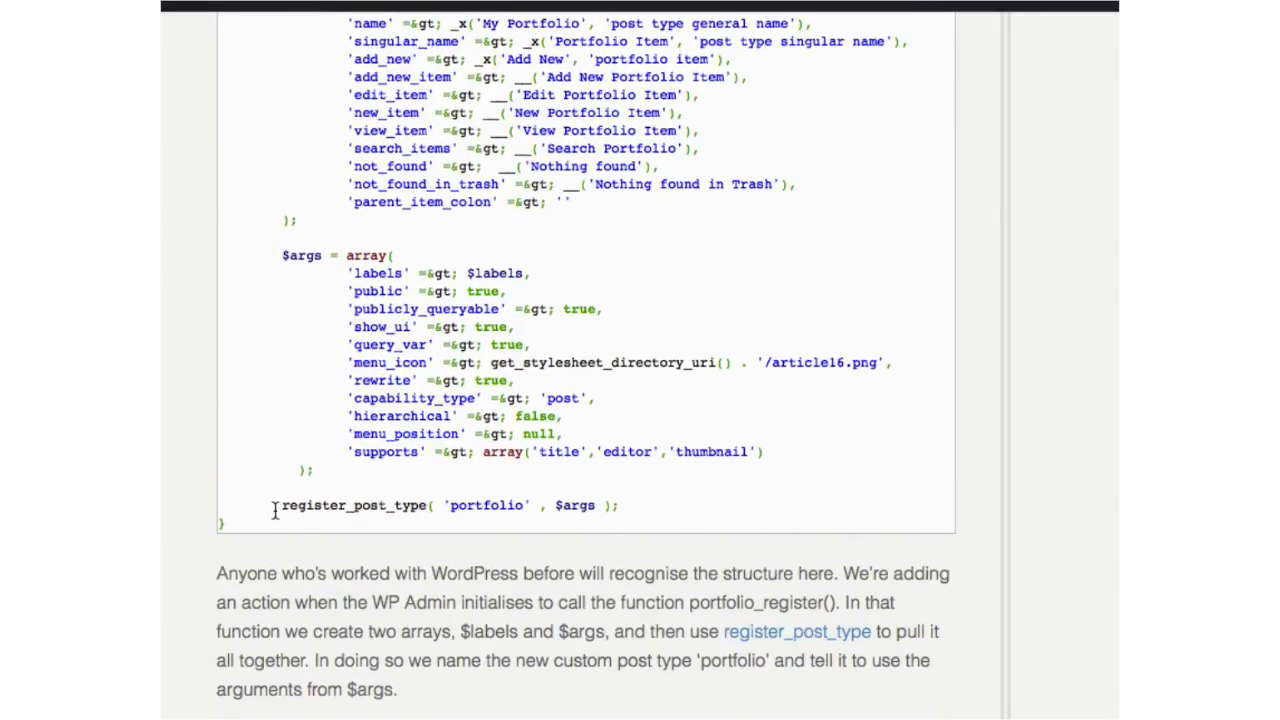
mouse_move(624, 512)
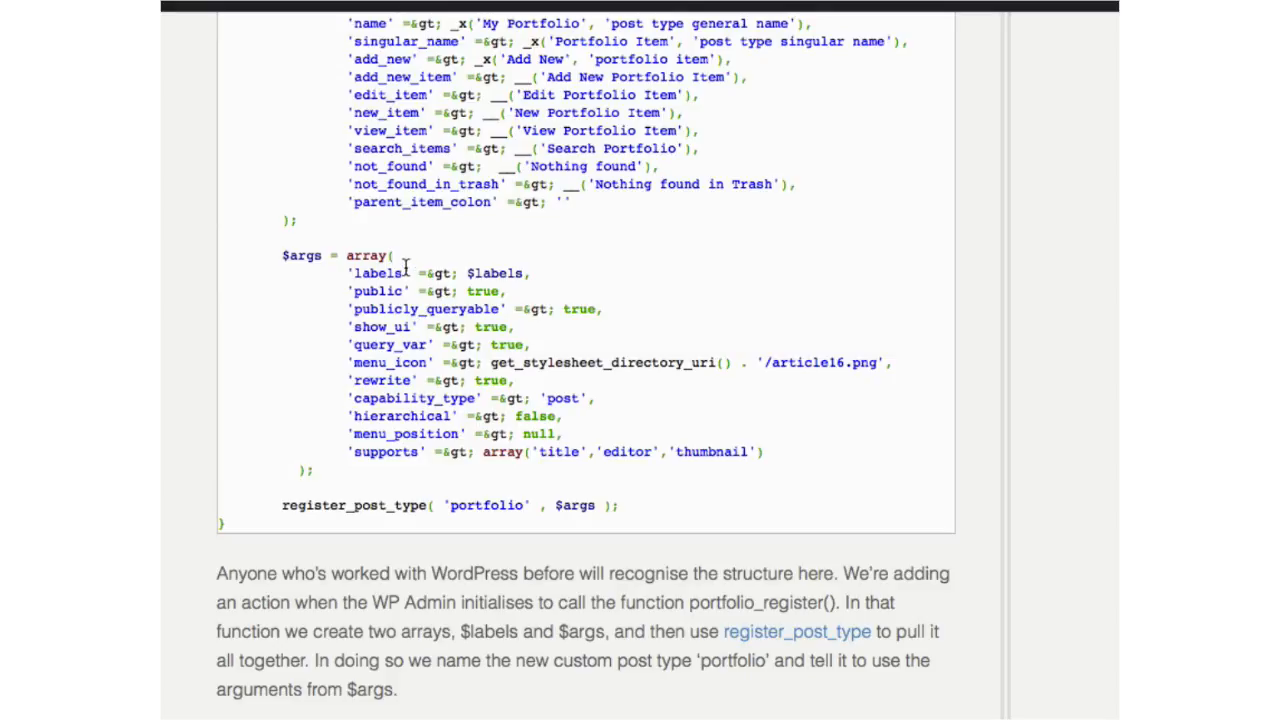
mouse_move(548, 264)
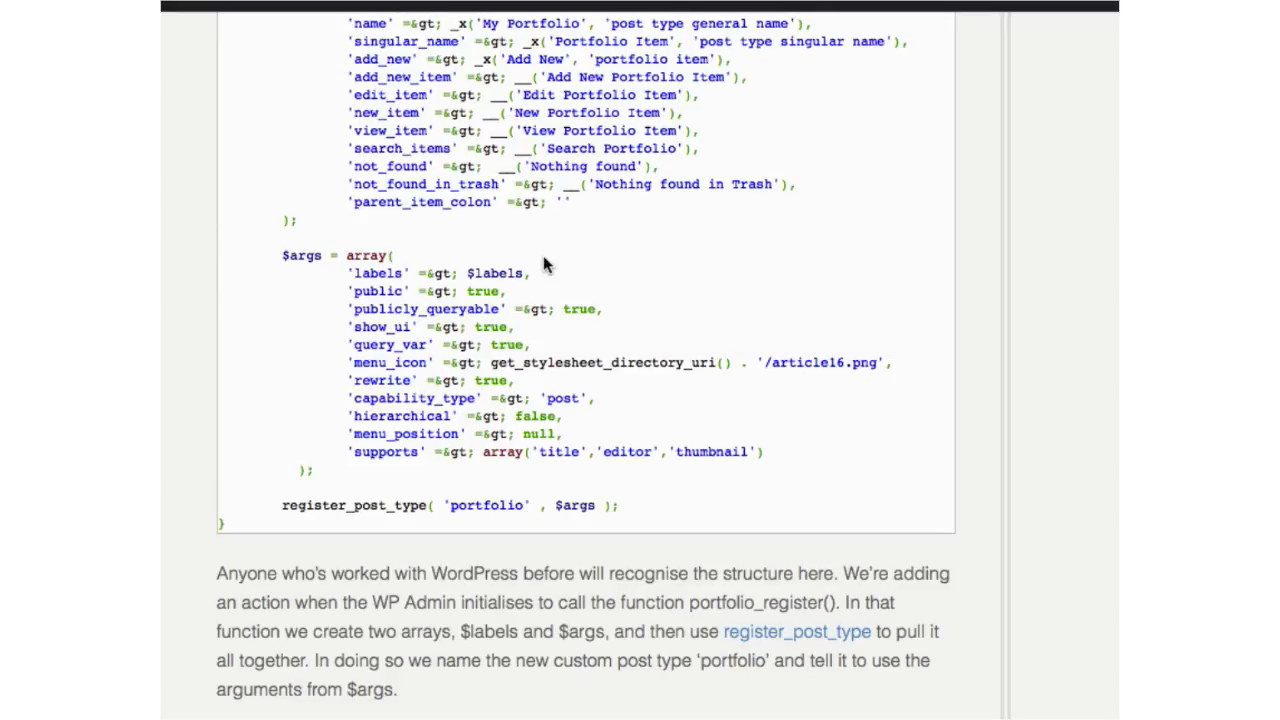
mouse_move(370, 288)
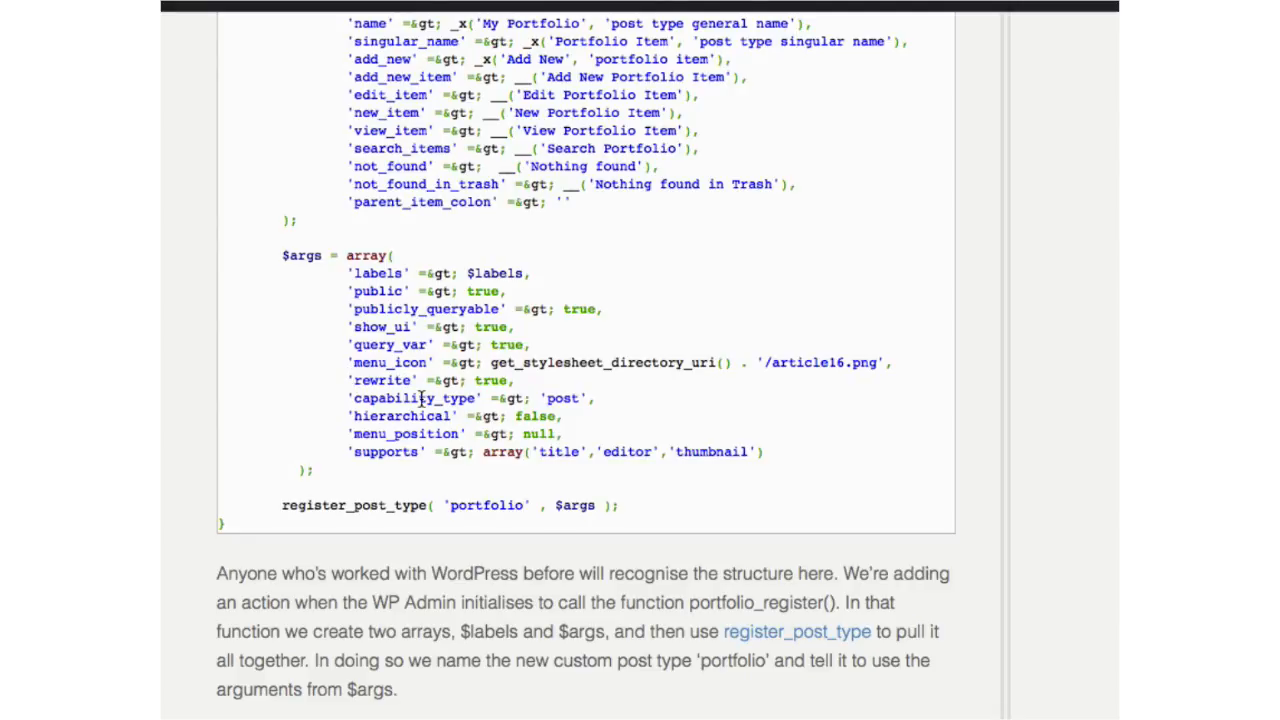
mouse_move(600, 412)
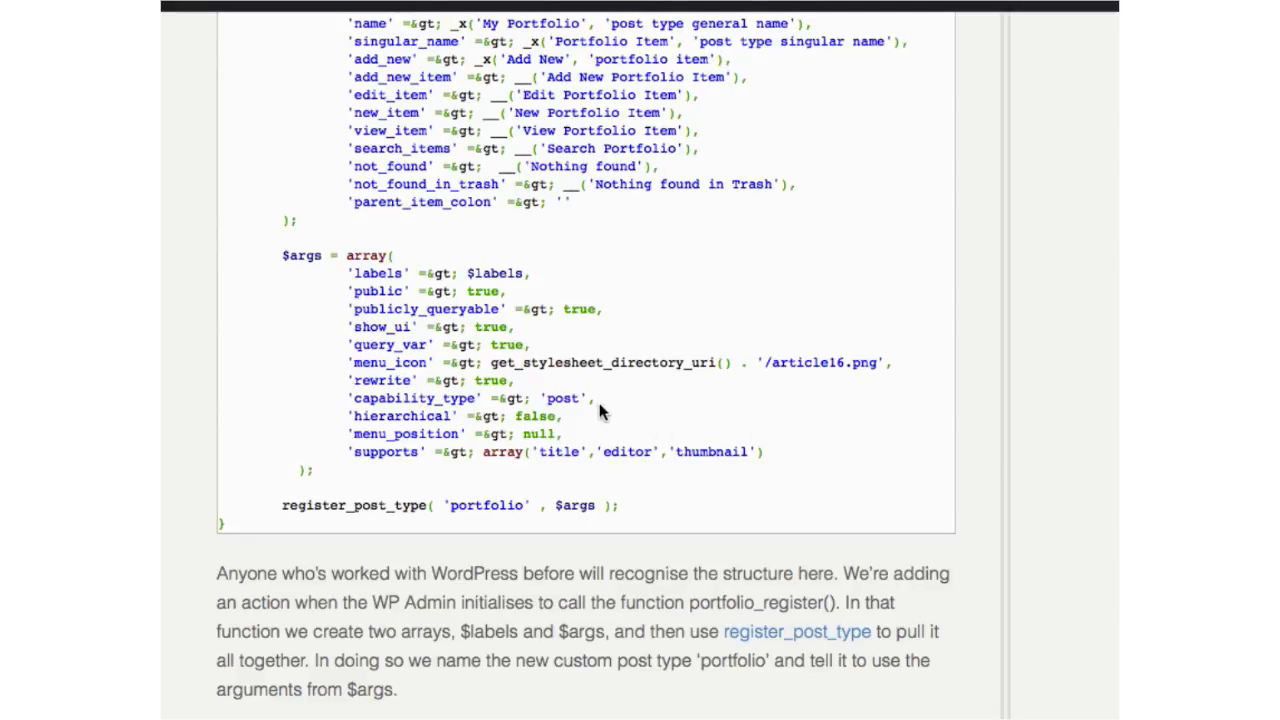
mouse_move(560, 422)
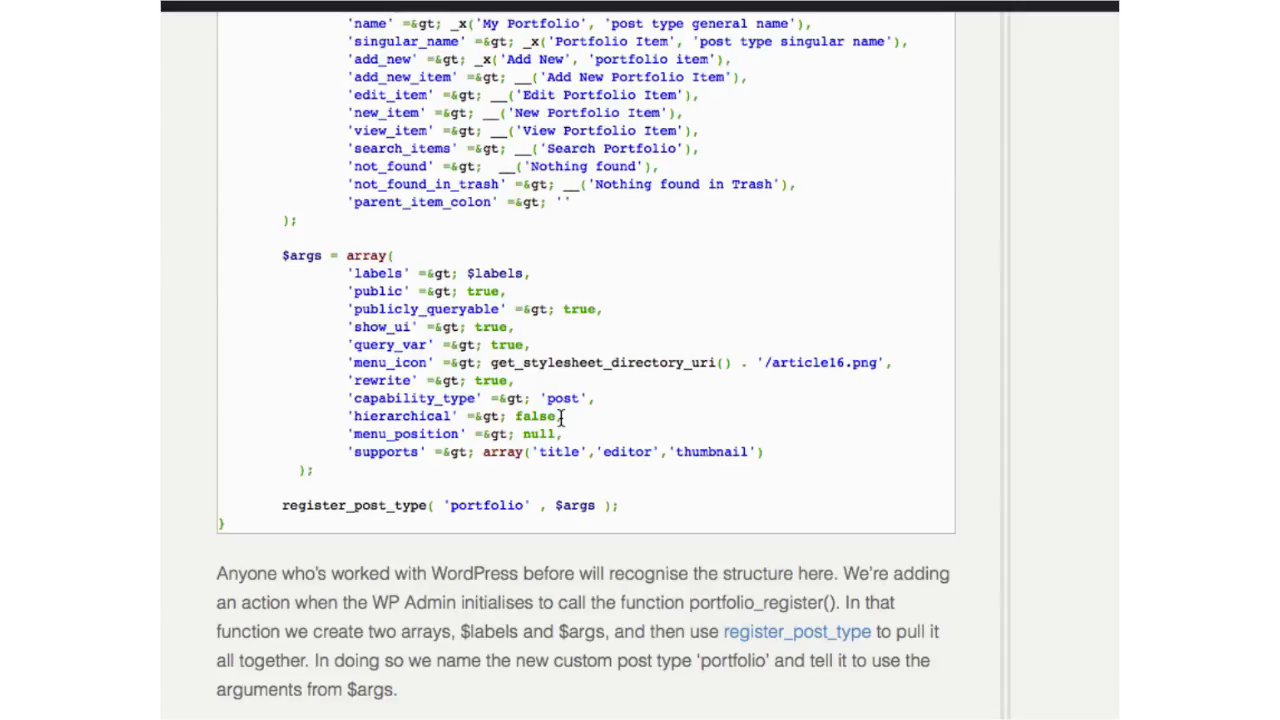
scroll(down, 3)
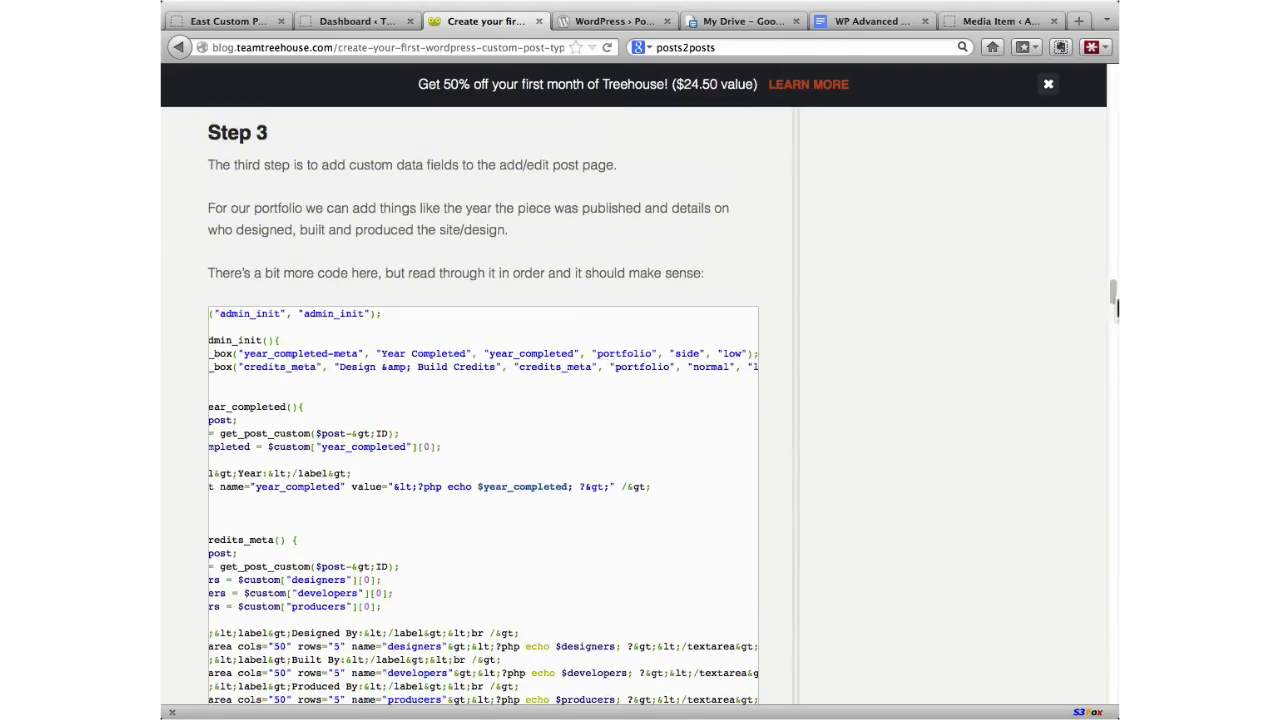
Step: Scroll through Step 3's admin_init meta box code down to the save_details function
scroll(down, 3)
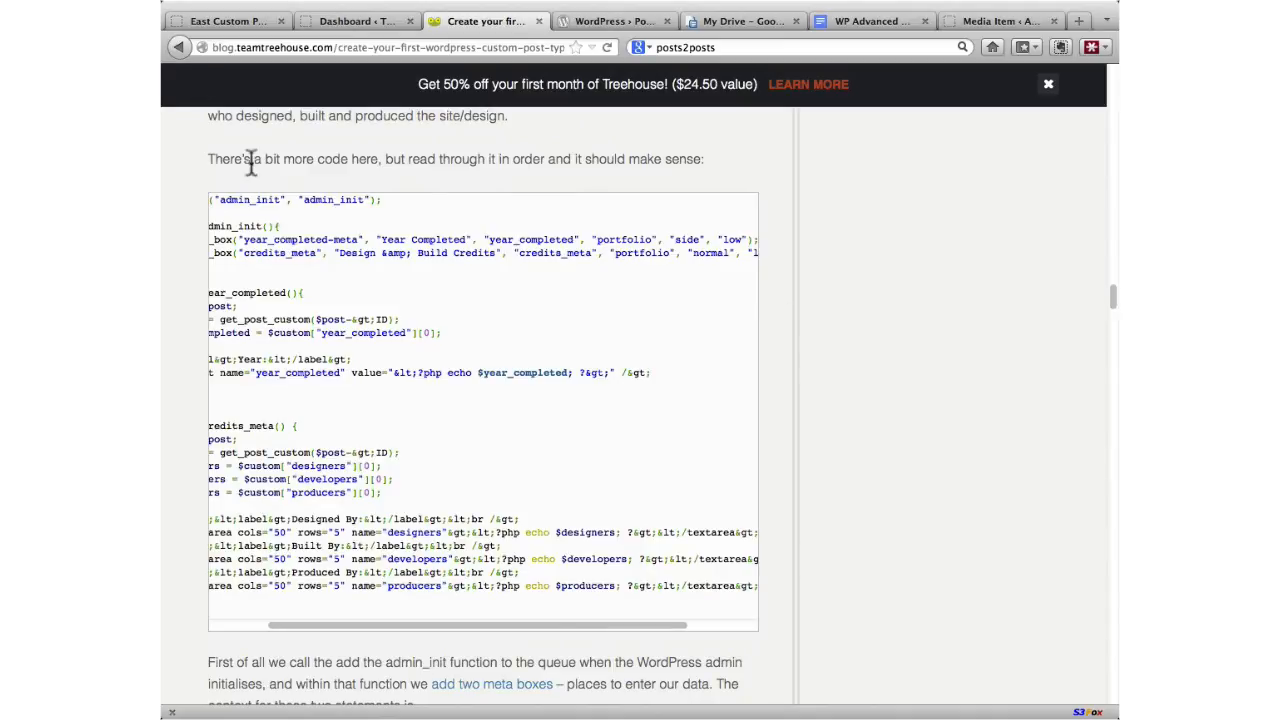
scroll(left, 3)
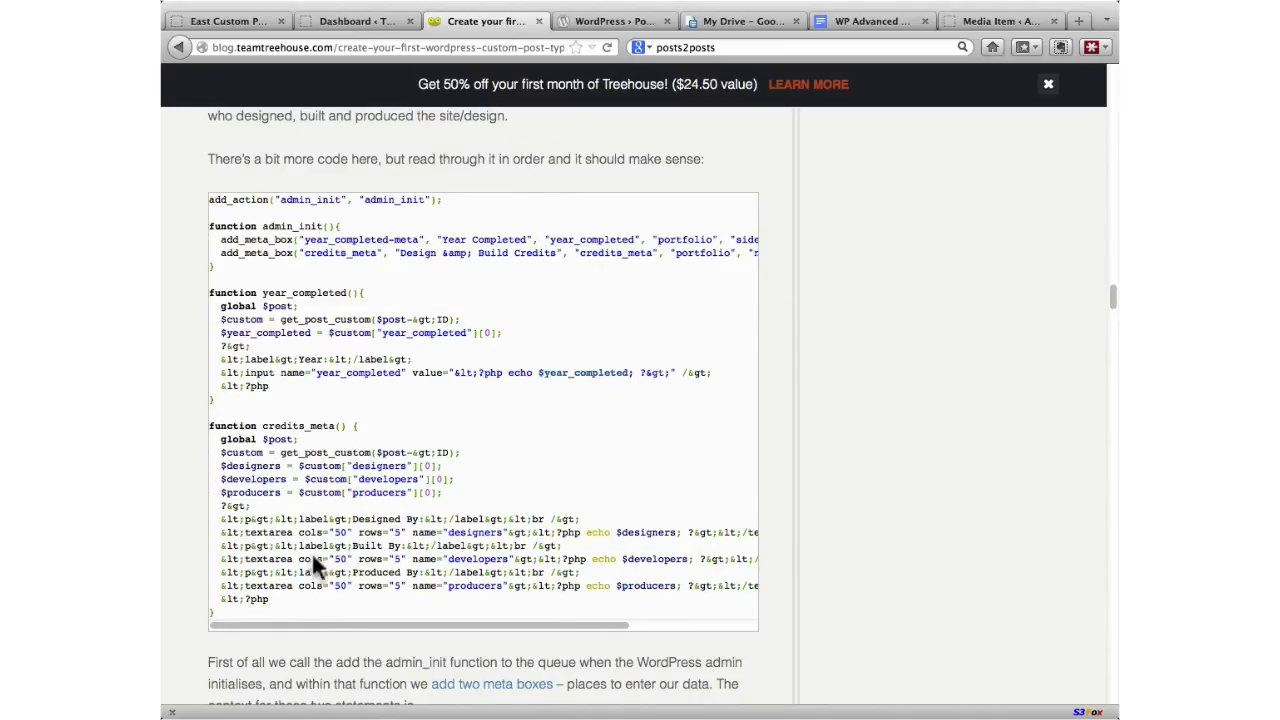
mouse_move(416, 530)
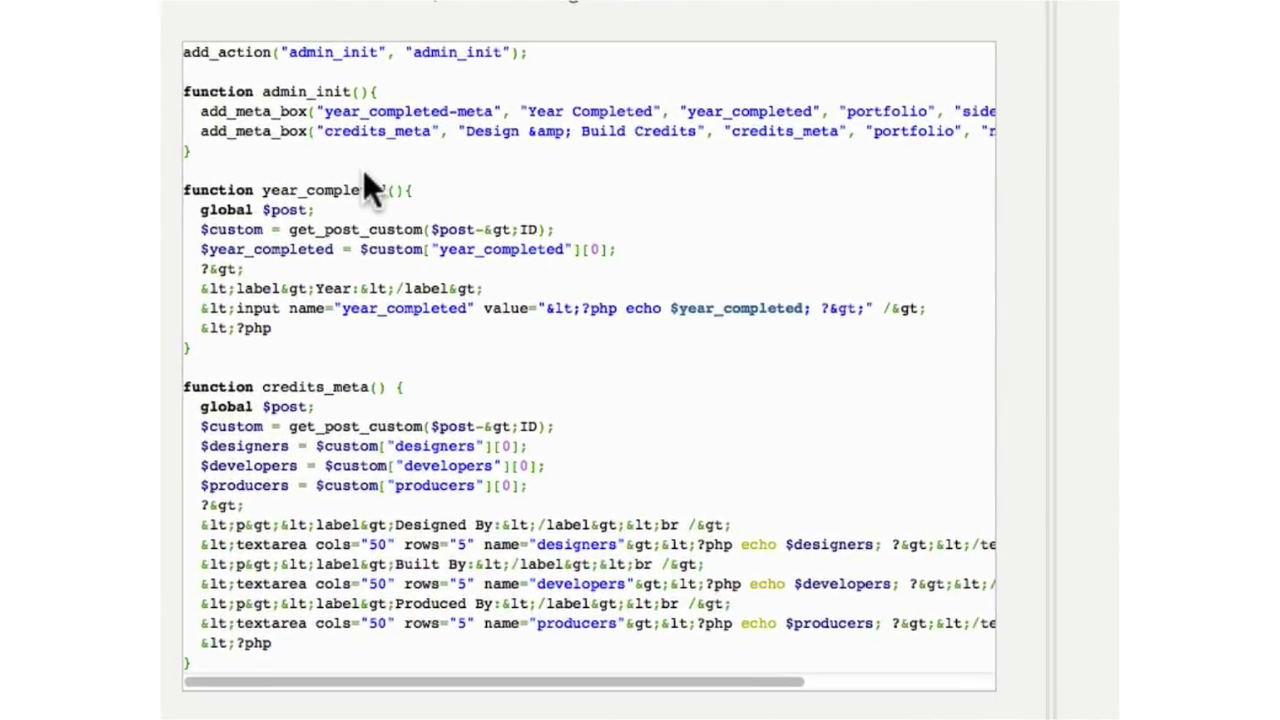
mouse_move(450, 104)
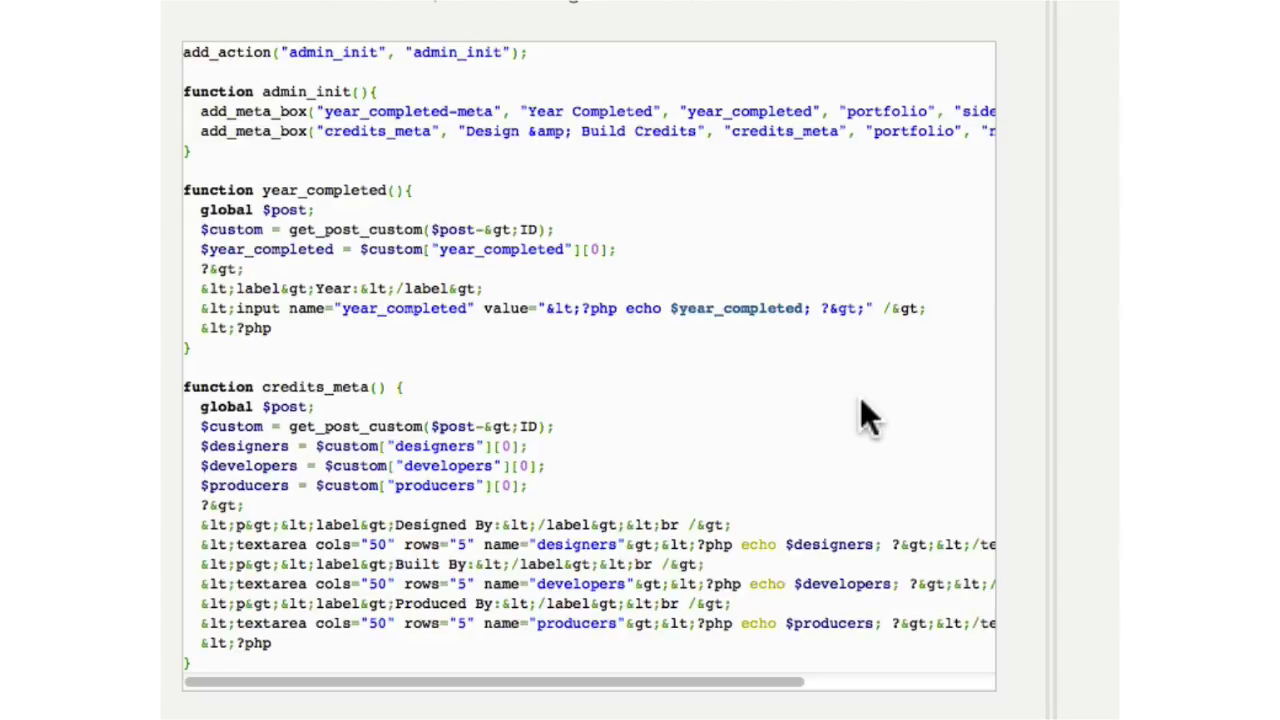
scroll(down, 3)
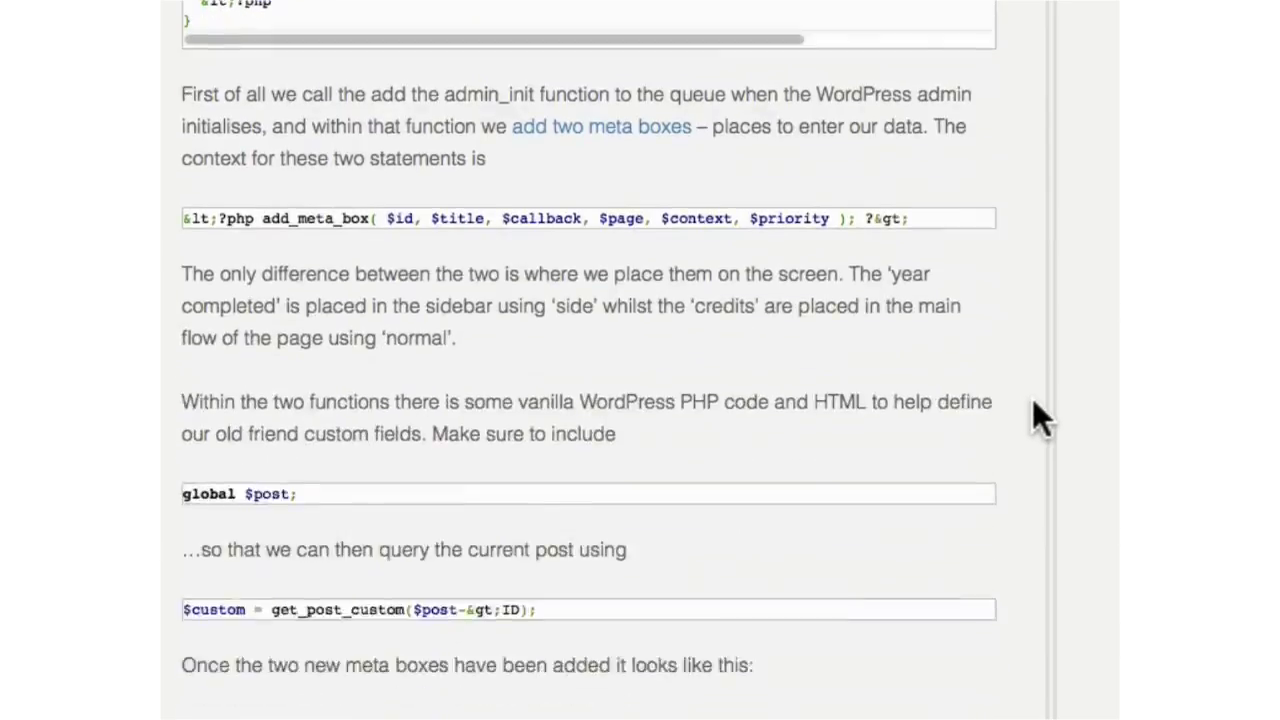
scroll(down, 3)
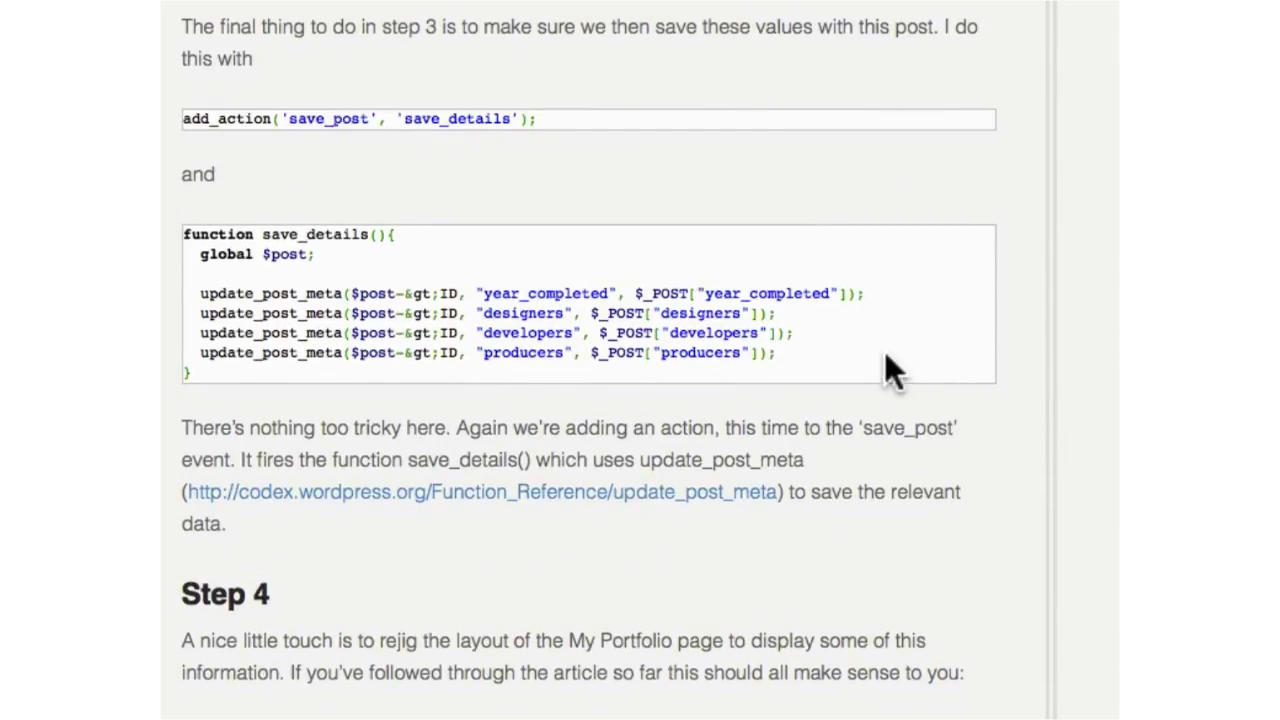
Step: Scroll to Step 4's portfolio_edit_columns code defining description, year and skills columns
scroll(down, 3)
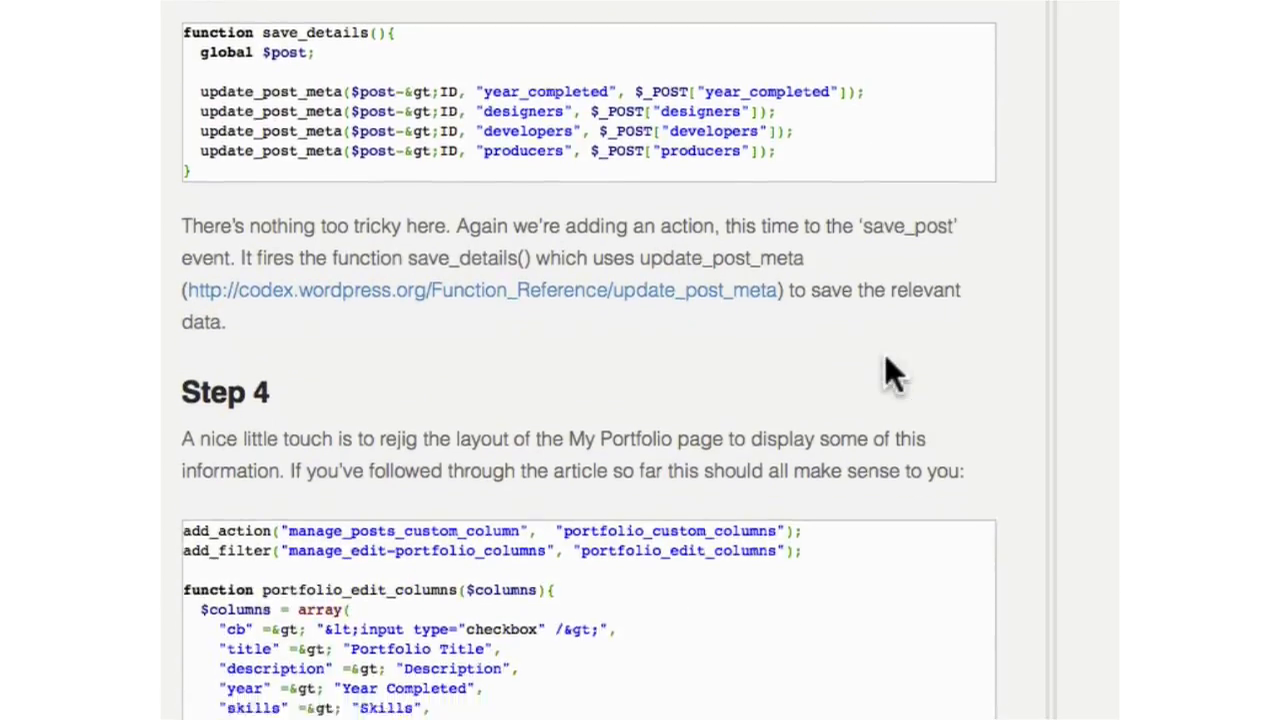
scroll(down, 3)
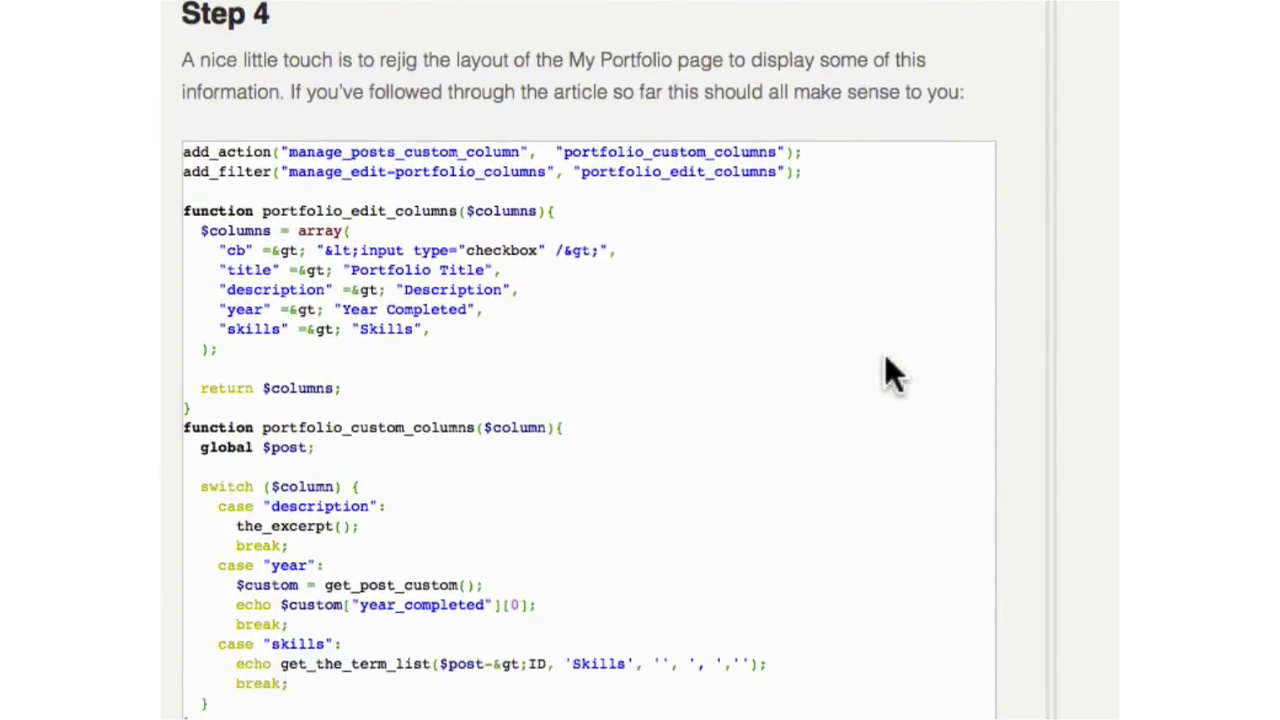
scroll(down, 3)
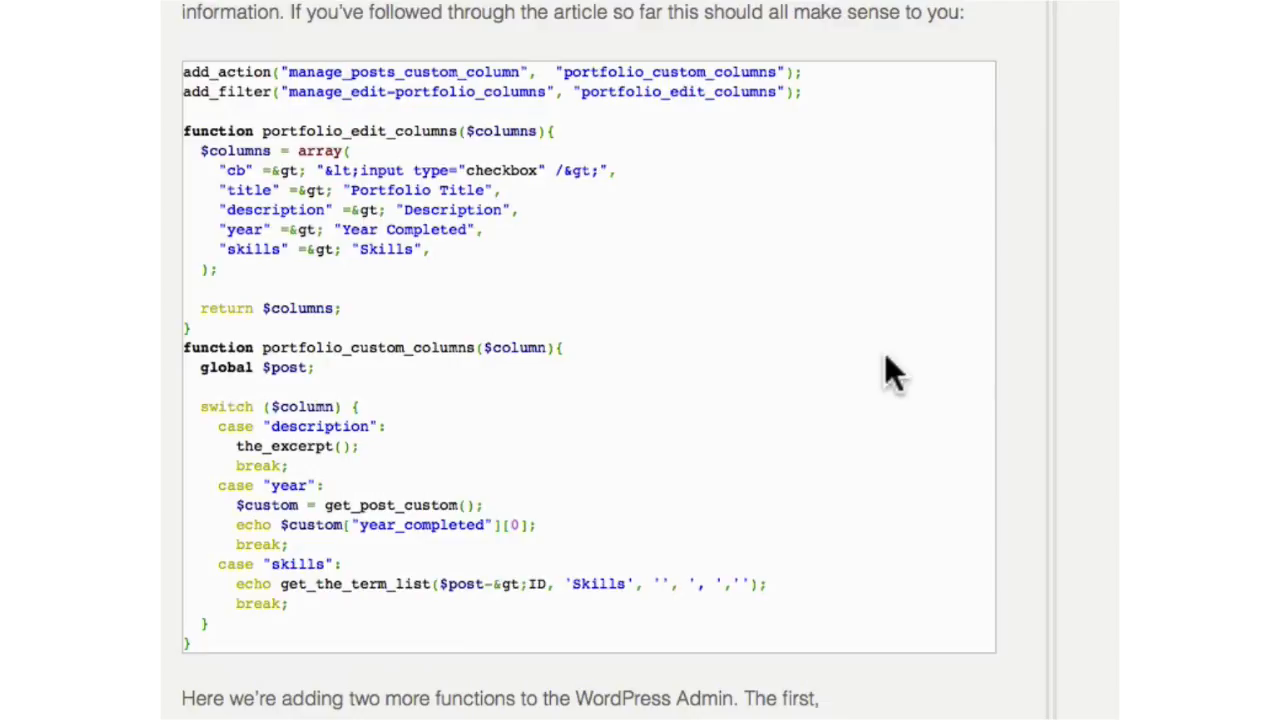